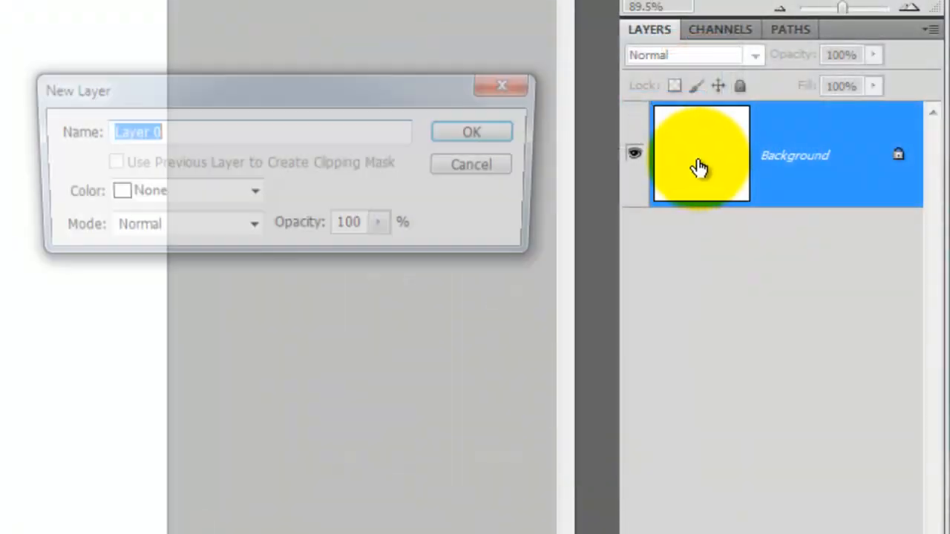
Step: Name the converted background layer GLOBE and fill it solid black with the foreground colour
{"action": "type", "text": "GLOBE"}
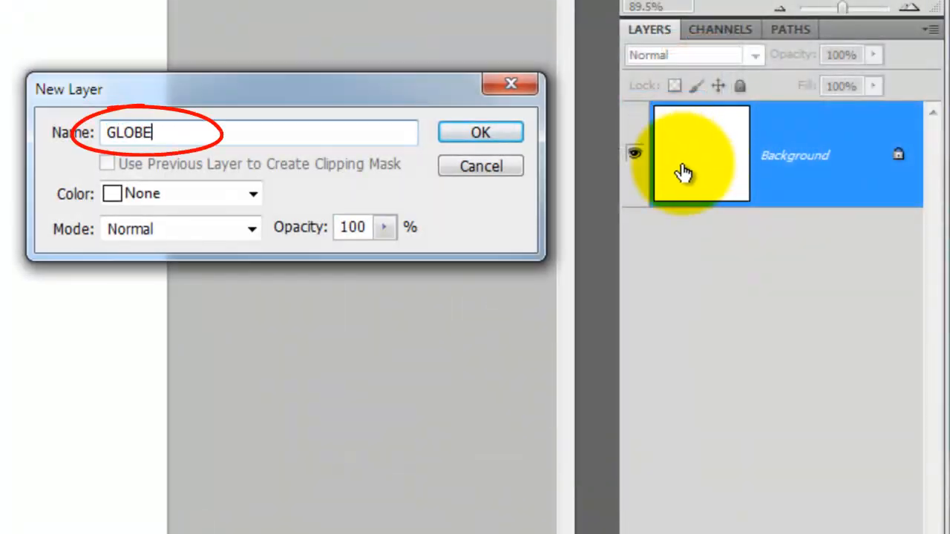
{"action": "left_click", "coordinate": [481, 133]}
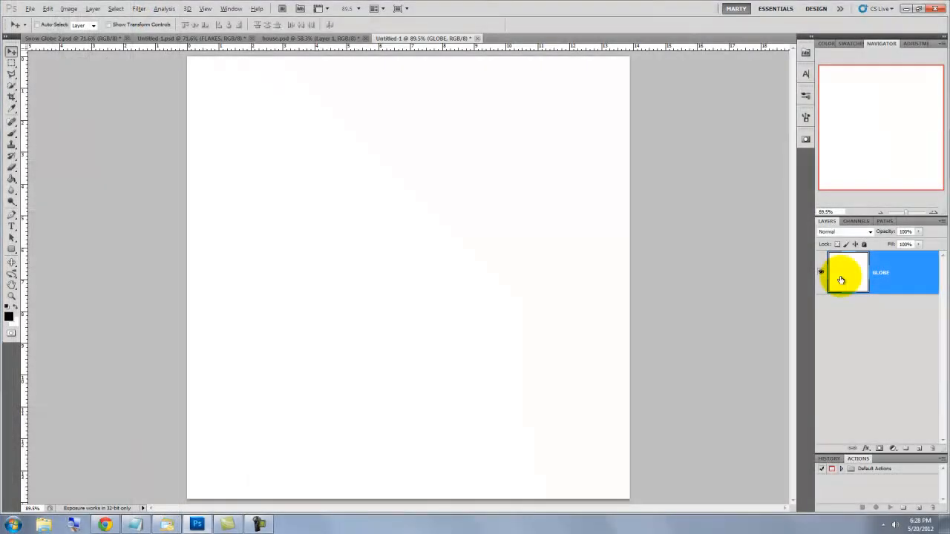
{"action": "key", "text": "alt+Delete"}
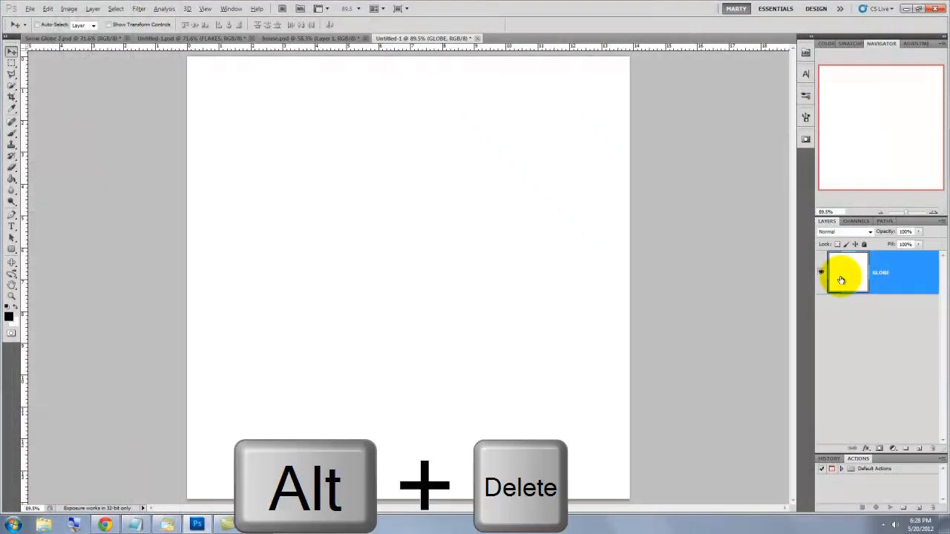
{"action": "key", "text": "Alt+Delete"}
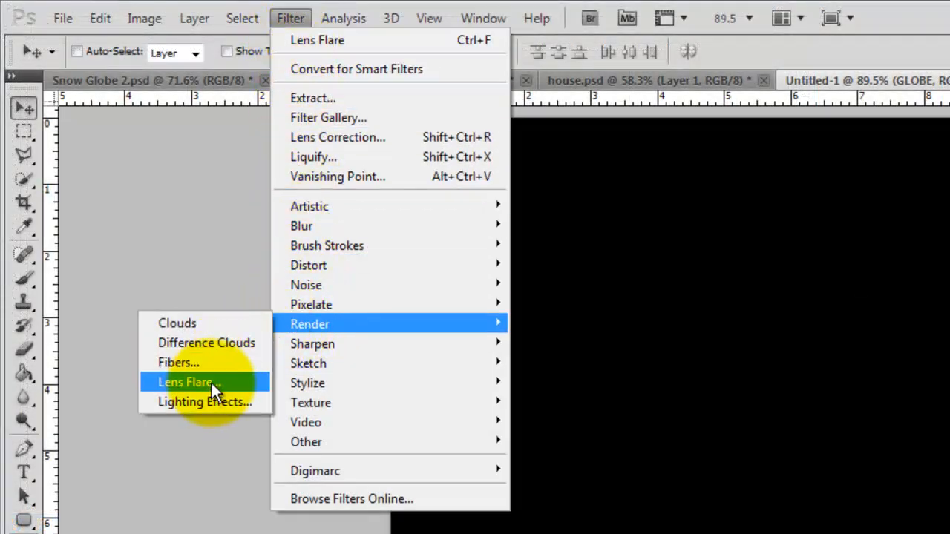
Step: Render a 50-300mm Zoom lens flare at 75% brightness onto the black GLOBE layer
{"action": "left_click", "coordinate": [185, 382]}
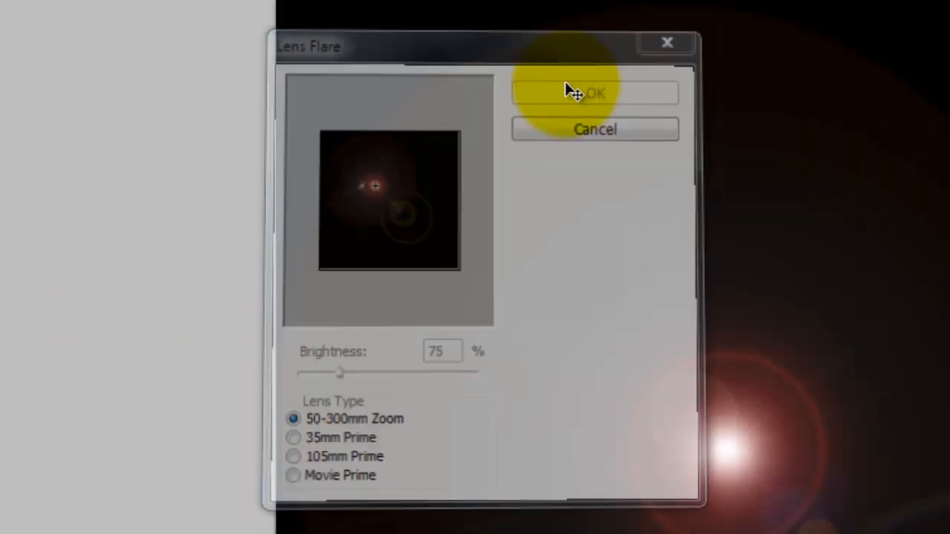
{"action": "left_click", "coordinate": [593, 92]}
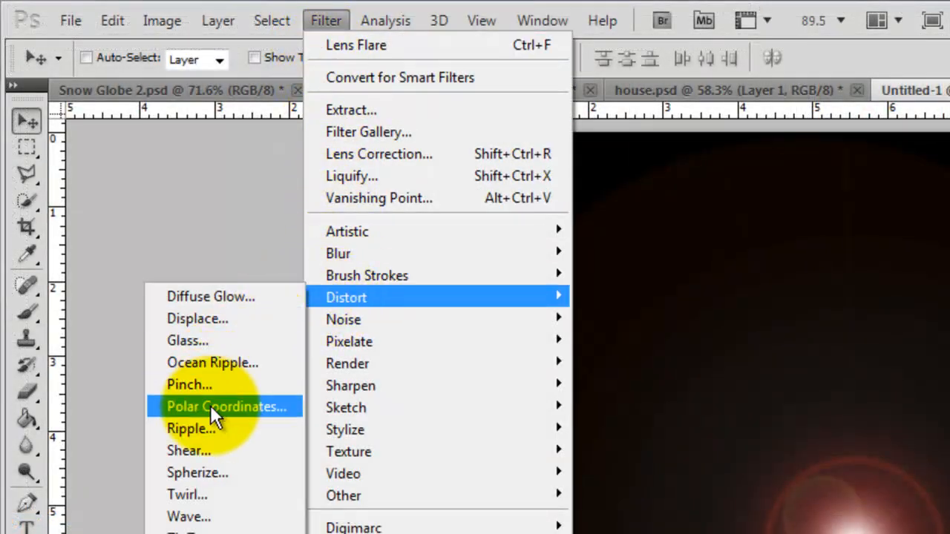
Step: Warp the flare with Polar Coordinates set to Polar to Rectangular, then transform it via Edit
{"action": "left_click", "coordinate": [226, 406]}
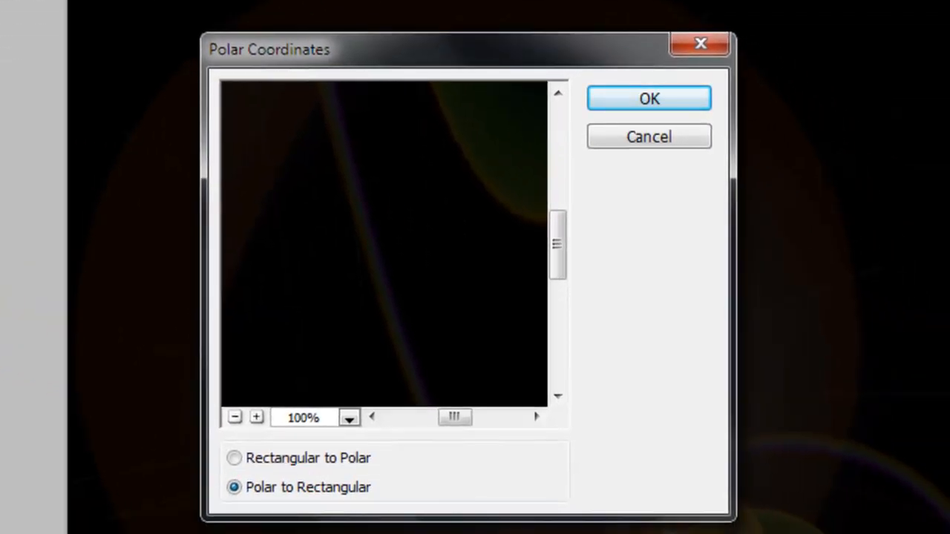
{"action": "left_click", "coordinate": [648, 98]}
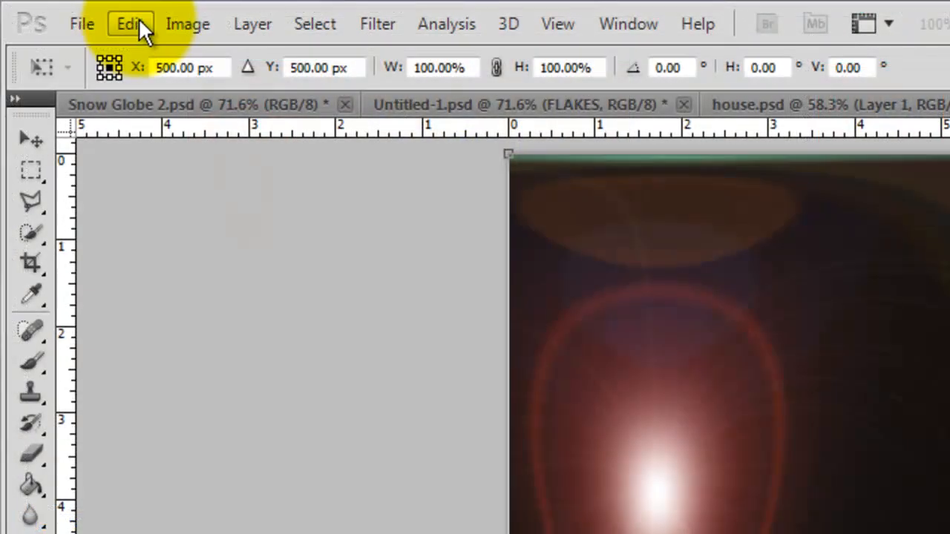
{"action": "left_click", "coordinate": [131, 24]}
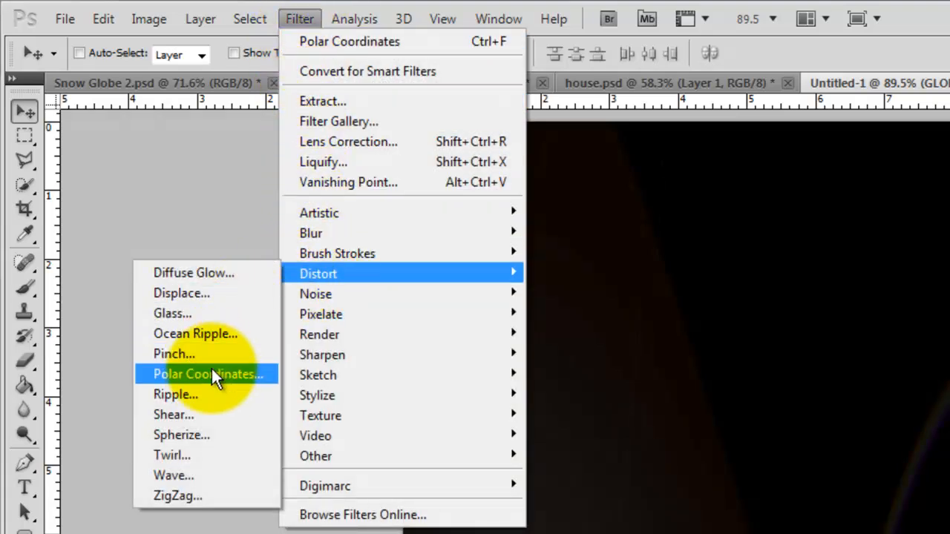
Step: Reapply Polar Coordinates as Rectangular to Polar to curve the flare into glassy reflections
{"action": "left_click", "coordinate": [204, 374]}
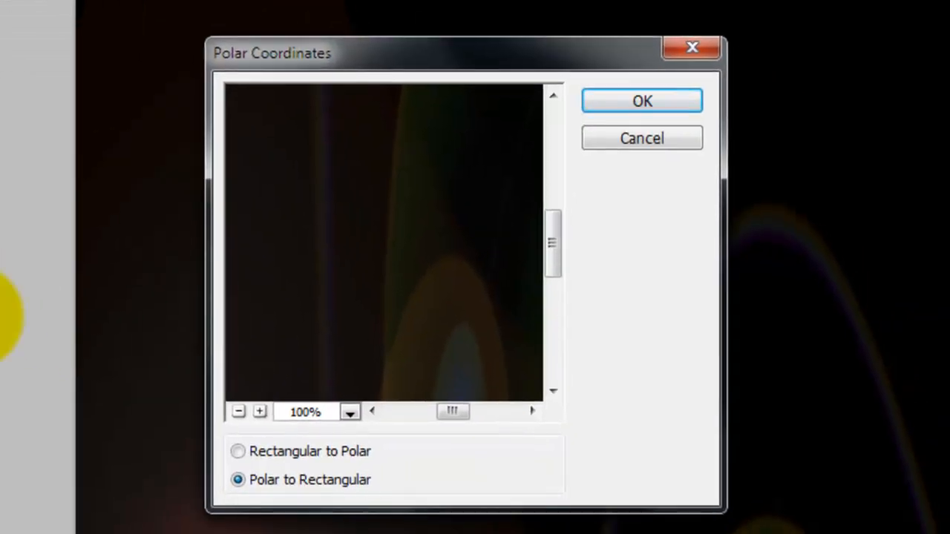
{"action": "left_click", "coordinate": [237, 451]}
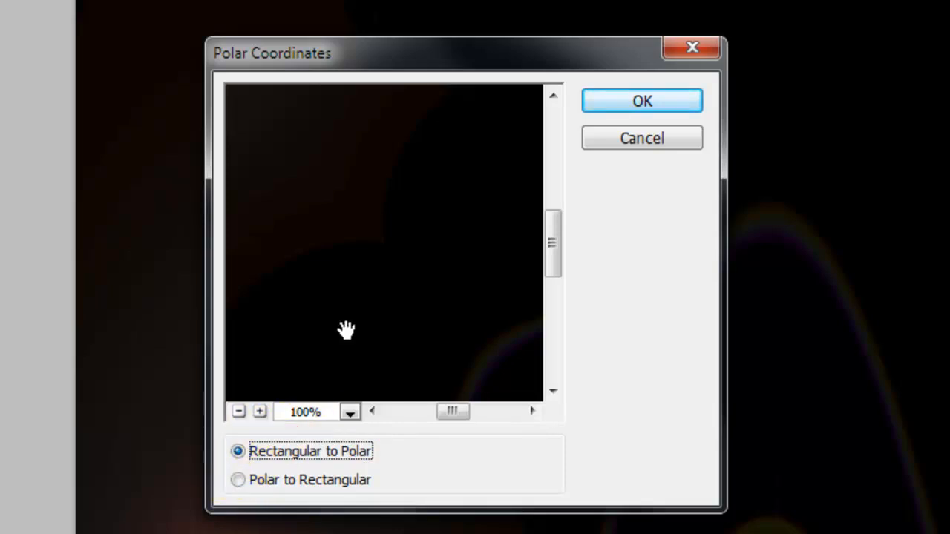
{"action": "left_click", "coordinate": [641, 101]}
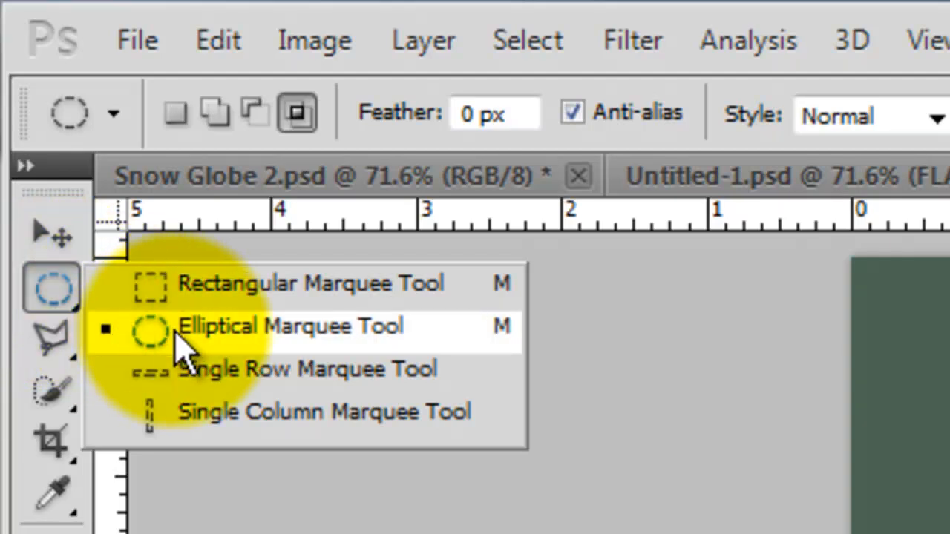
Step: Save a circular marquee selection as the GLOBE channel and copy it onto its own layer
{"action": "left_click", "coordinate": [289, 326]}
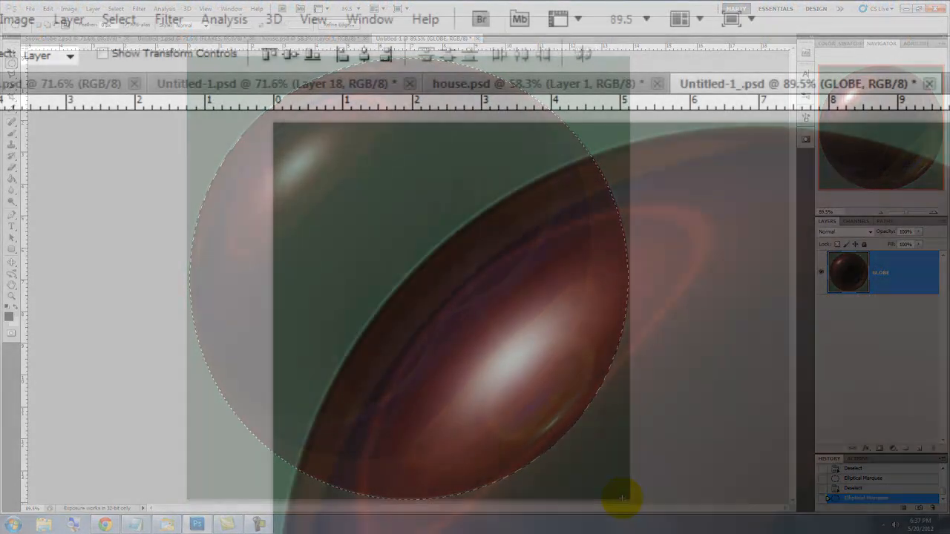
{"action": "left_click", "coordinate": [119, 18]}
{"action": "type", "text": "GLOBE"}
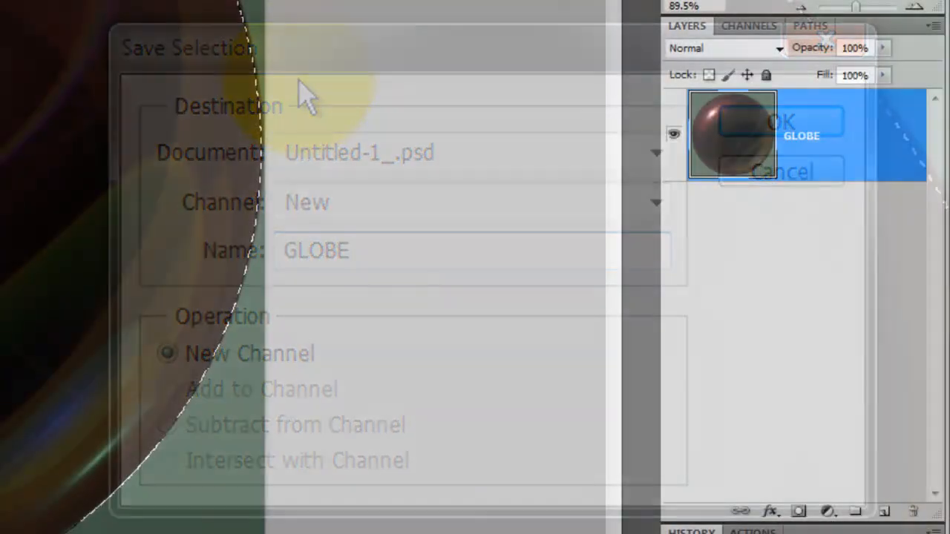
{"action": "key", "text": "ctrl+j"}
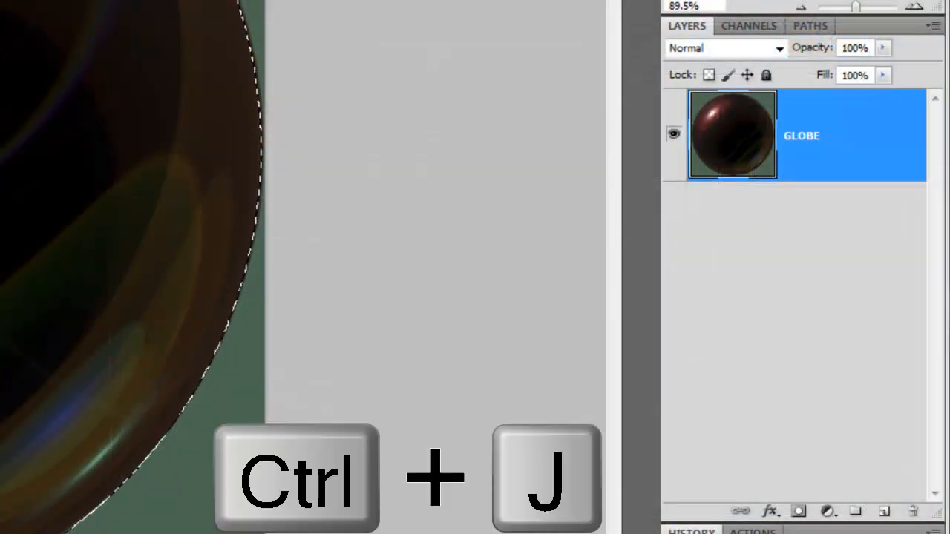
{"action": "key", "text": "ctrl+j"}
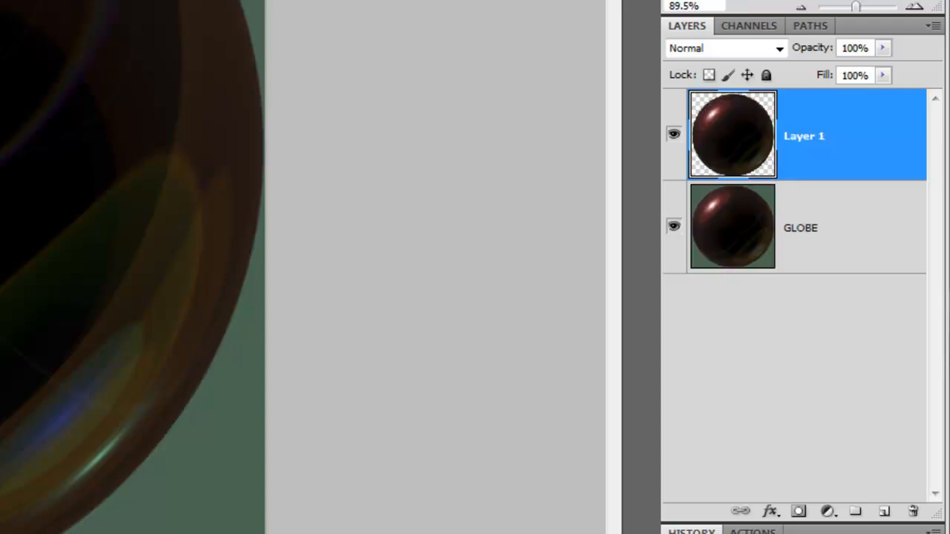
Step: Hide the GLOBE layer and add a black-filled Layer 2 beneath Layer 1
{"action": "left_click", "coordinate": [674, 229]}
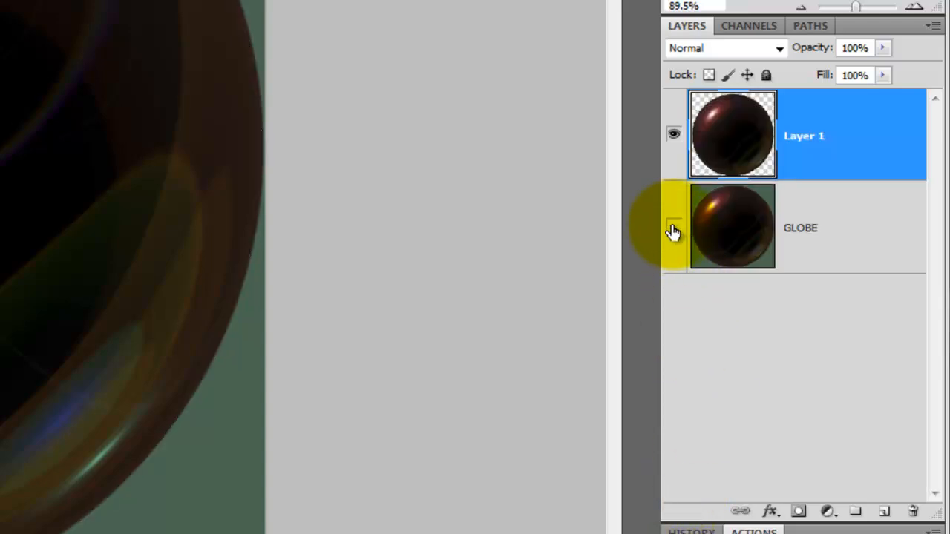
{"action": "left_click", "coordinate": [674, 228]}
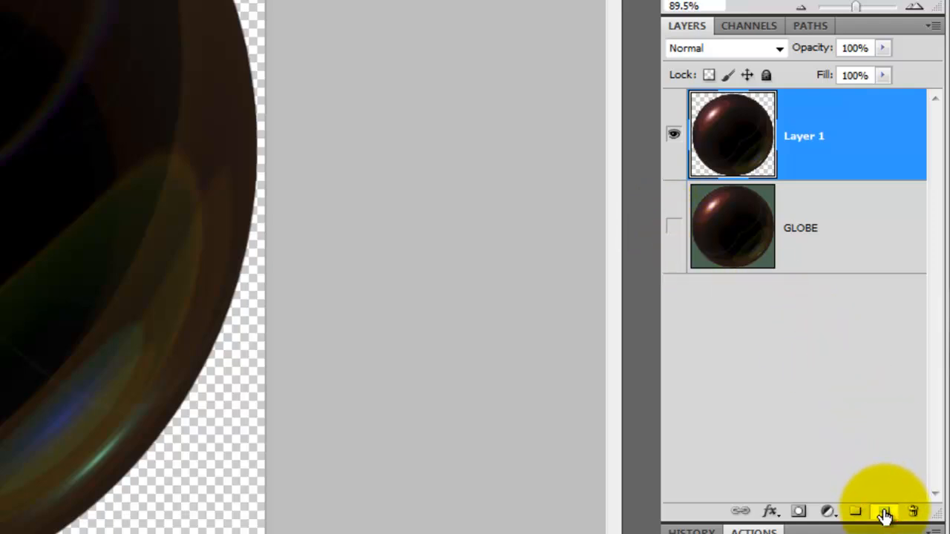
{"action": "left_click", "coordinate": [888, 510]}
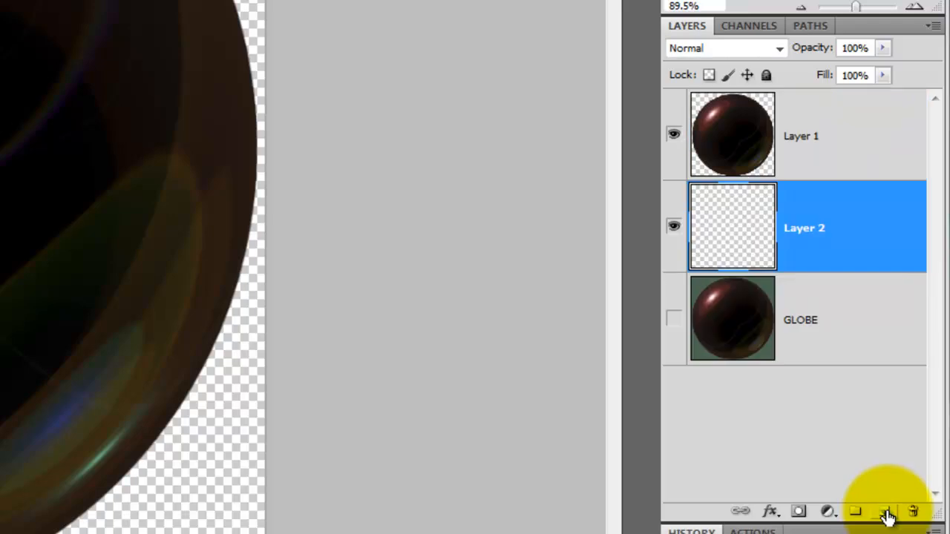
{"action": "key", "text": "alt+delete"}
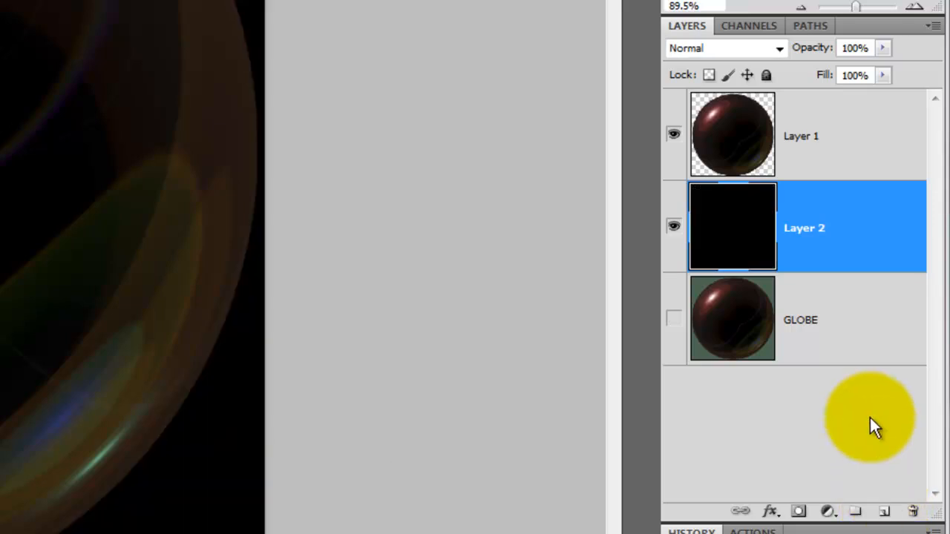
Step: Load the image's brightness as a selection from Channels and add a new layer above Layer 1
{"action": "left_click", "coordinate": [748, 25]}
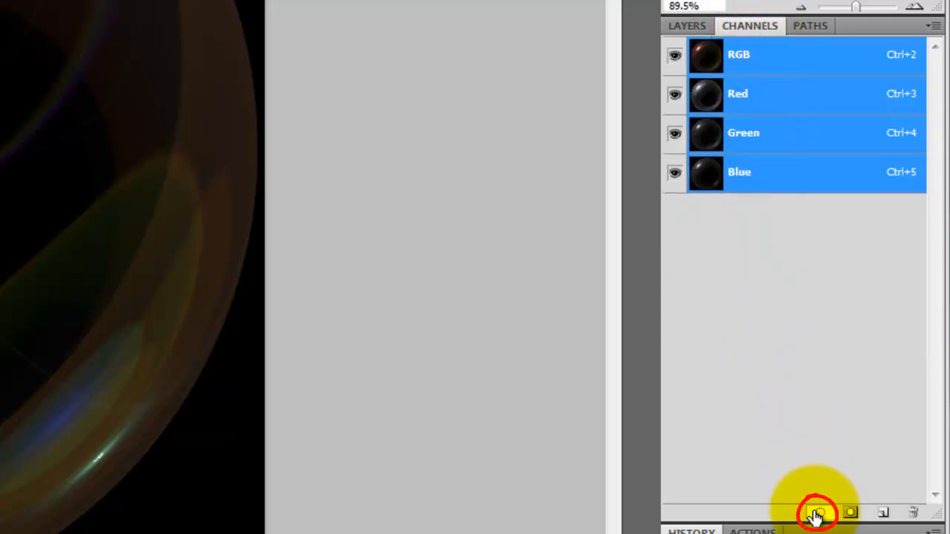
{"action": "left_click", "coordinate": [816, 512]}
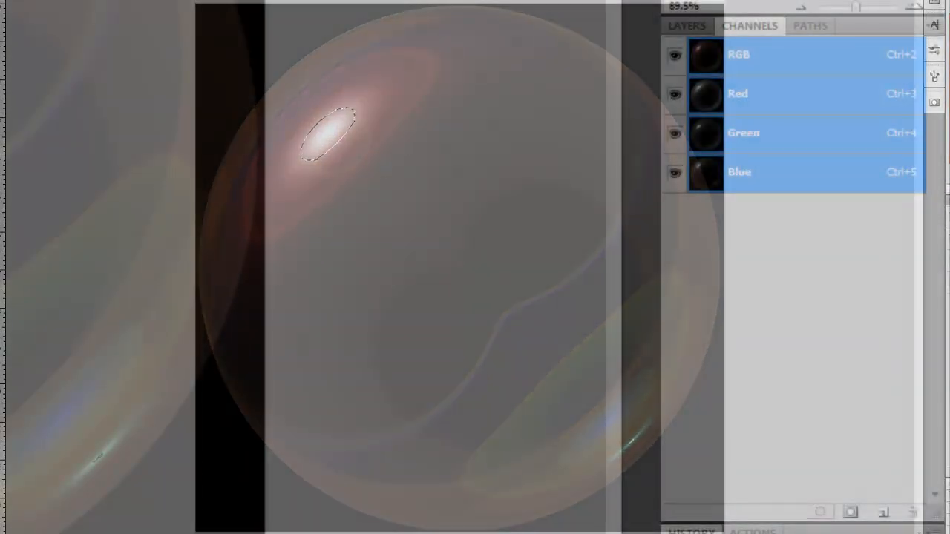
{"action": "left_click", "coordinate": [686, 25]}
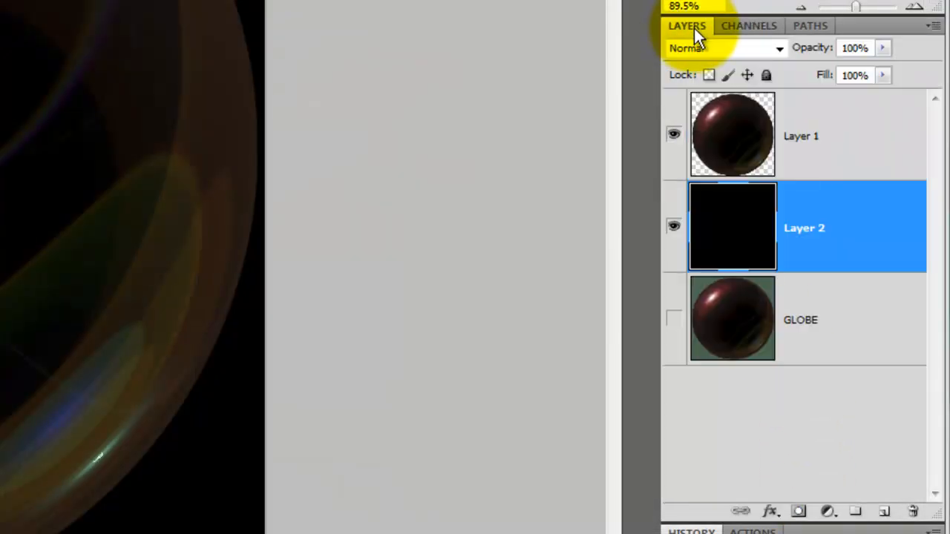
{"action": "left_click", "coordinate": [805, 137]}
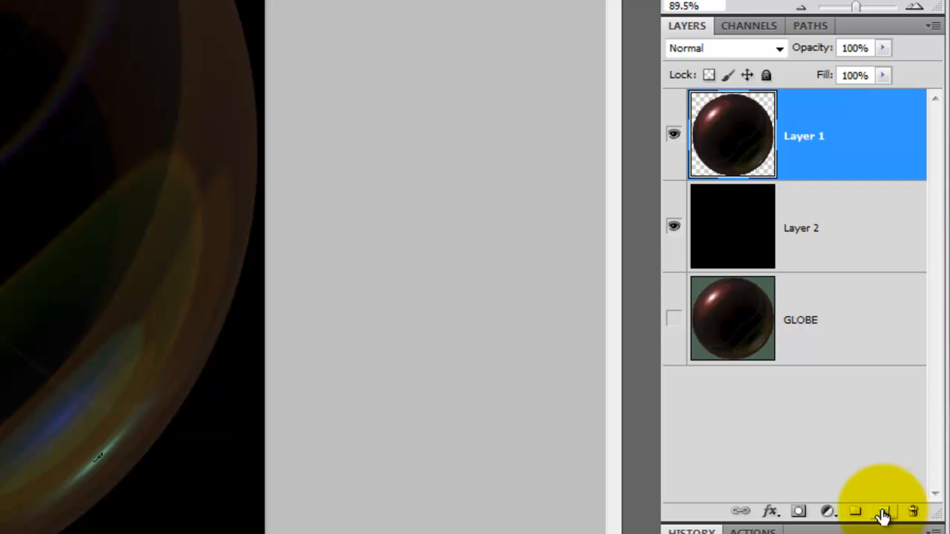
{"action": "left_click", "coordinate": [884, 511]}
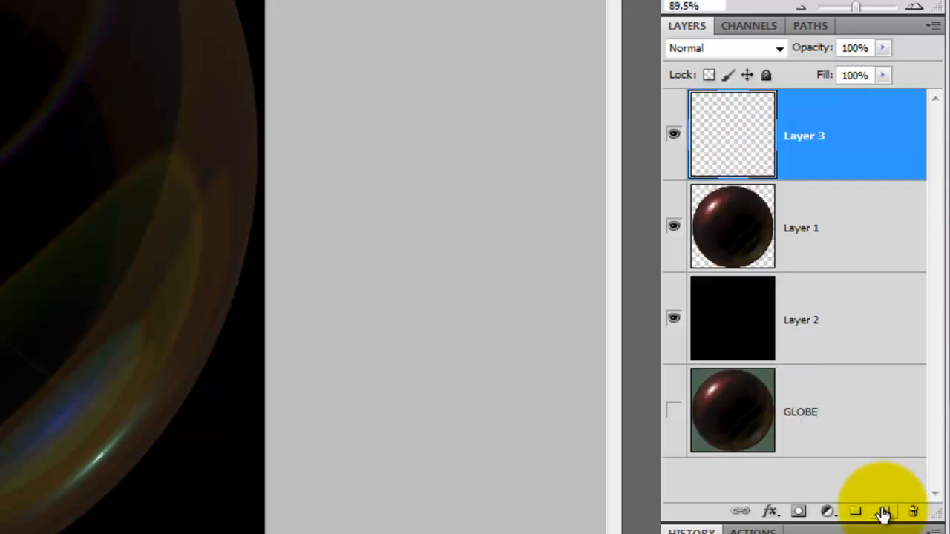
Step: Fill the highlight selection with white background colour on the new layer, then deselect
{"action": "key", "text": "ctrl+Delete"}
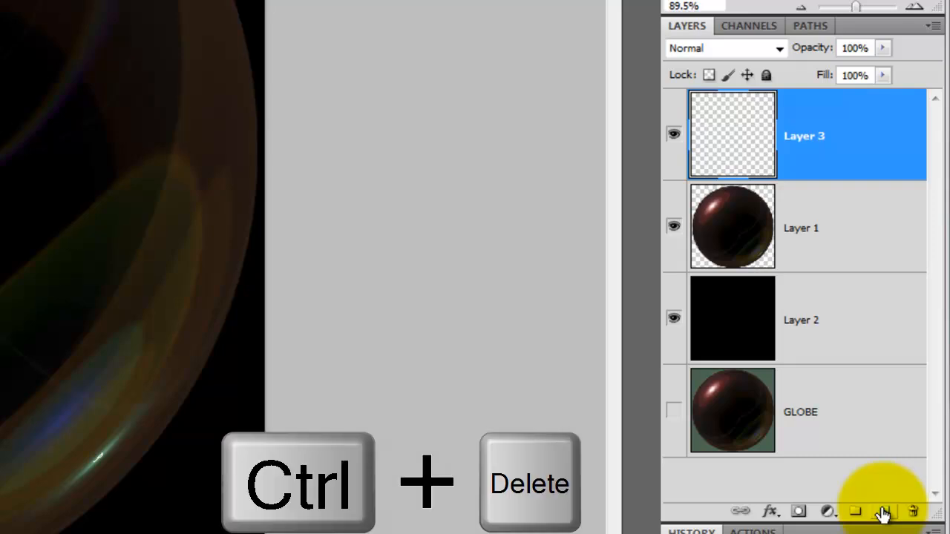
{"action": "key", "text": "ctrl+Delete"}
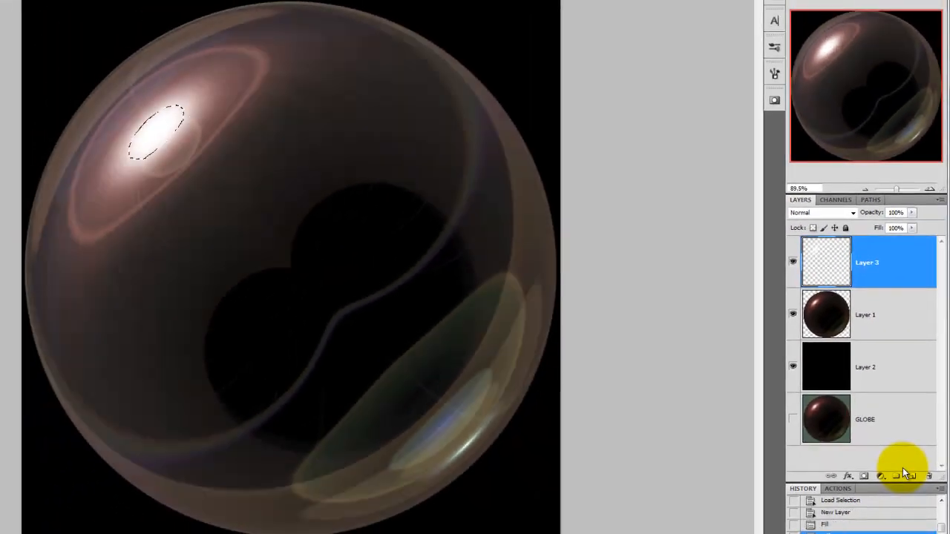
{"action": "key", "text": "ctrl+d"}
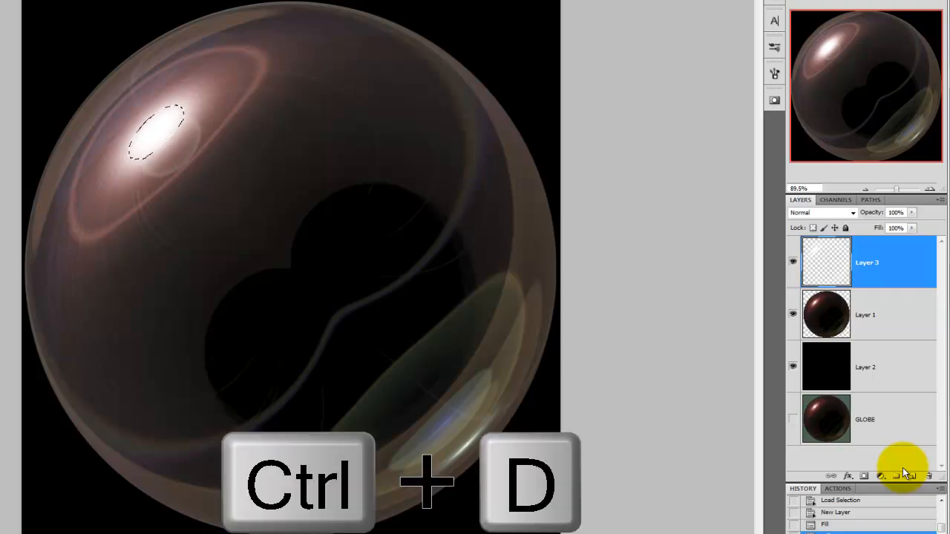
{"action": "key", "text": "ctrl+d"}
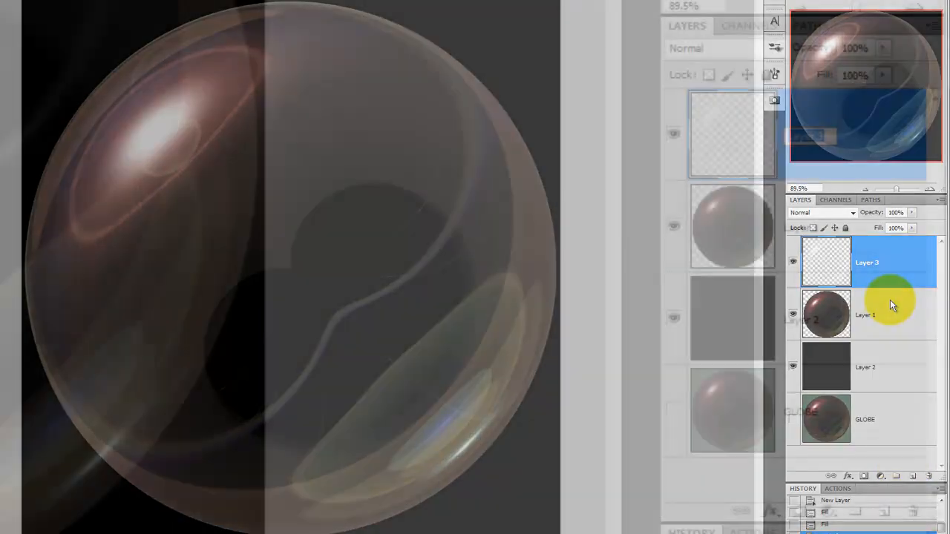
Step: Rename the highlight layer in the Layers panel
{"action": "double_click", "coordinate": [867, 261]}
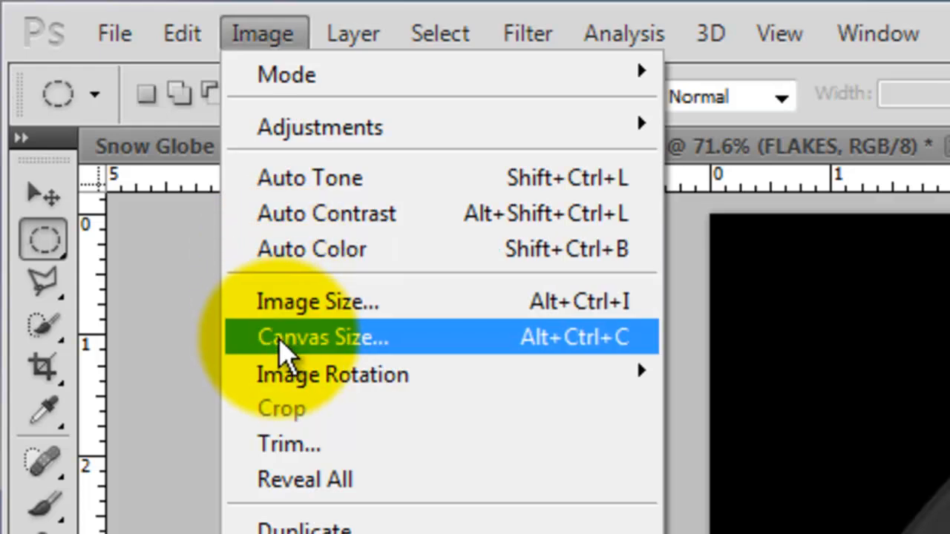
Step: Set the canvas size to 2000 by 1250 pixels
{"action": "left_click", "coordinate": [322, 336]}
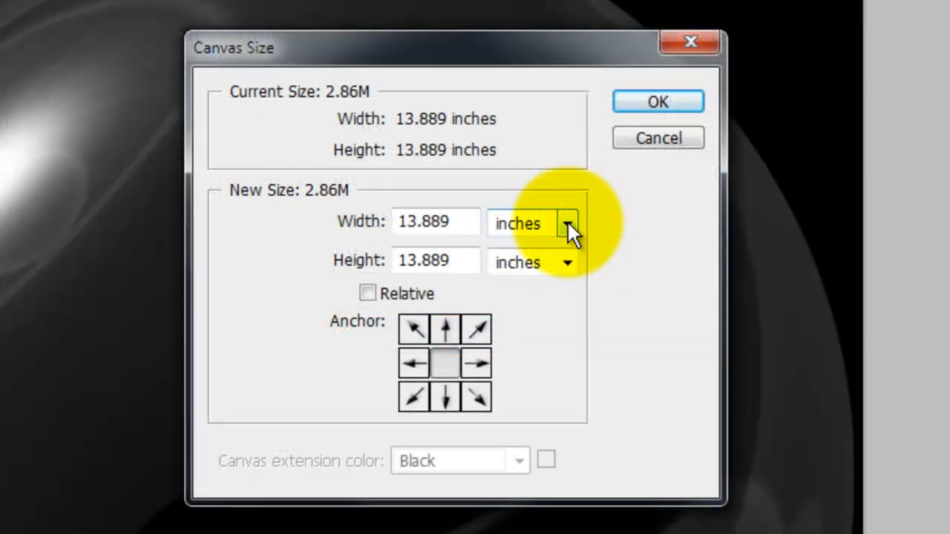
{"action": "left_click", "coordinate": [567, 222]}
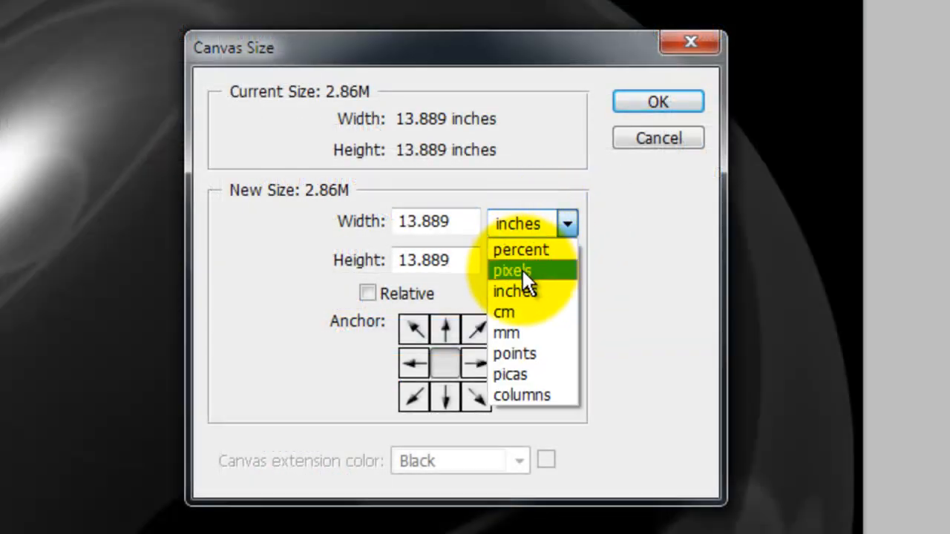
{"action": "left_click", "coordinate": [510, 270]}
{"action": "type", "text": "1250"}
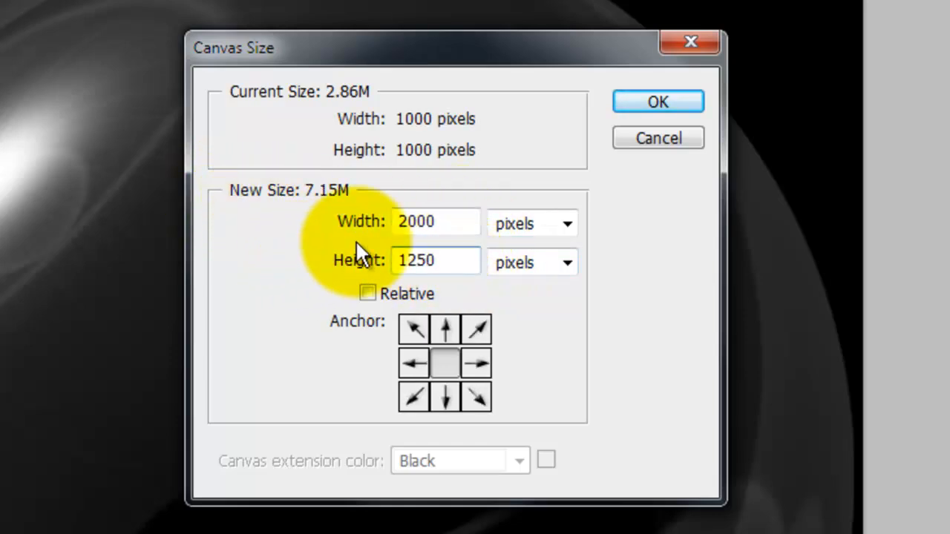
{"action": "left_click", "coordinate": [656, 101]}
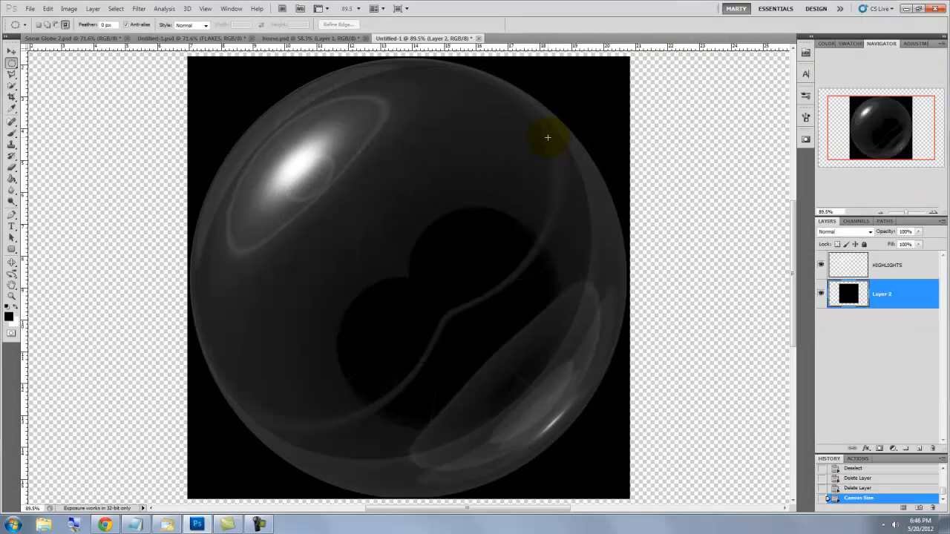
Step: Refill the enlarged background with black and fit the whole canvas in the window
{"action": "key", "text": "alt+Delete"}
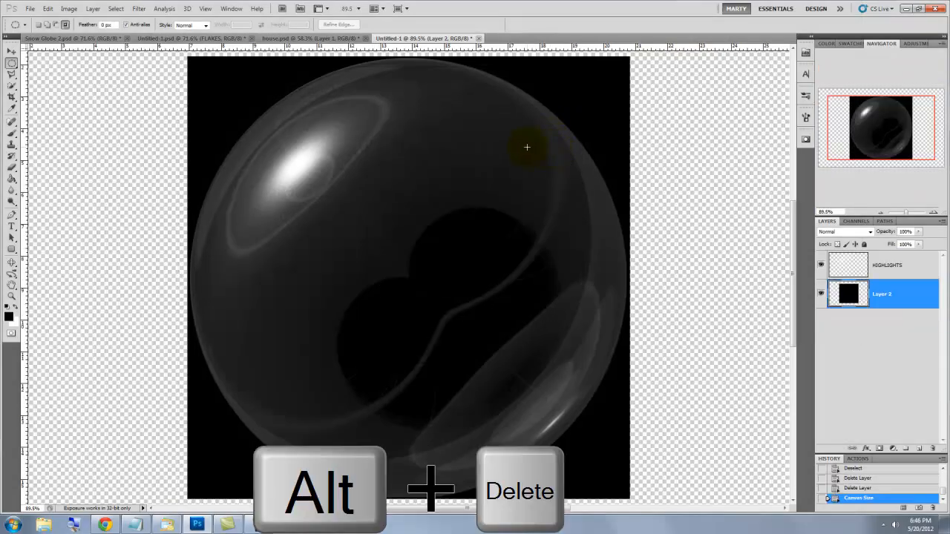
{"action": "key", "text": "alt+Delete"}
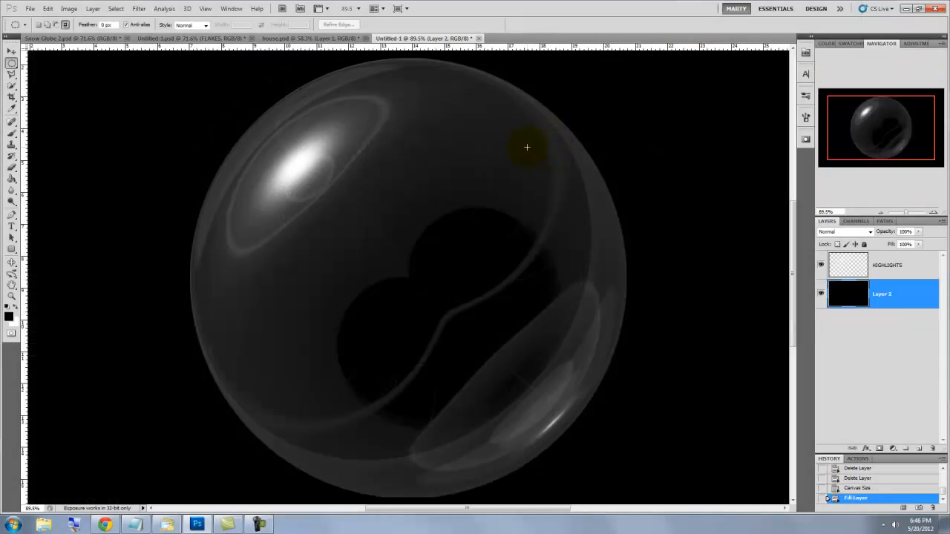
{"action": "key", "text": "ctrl+0"}
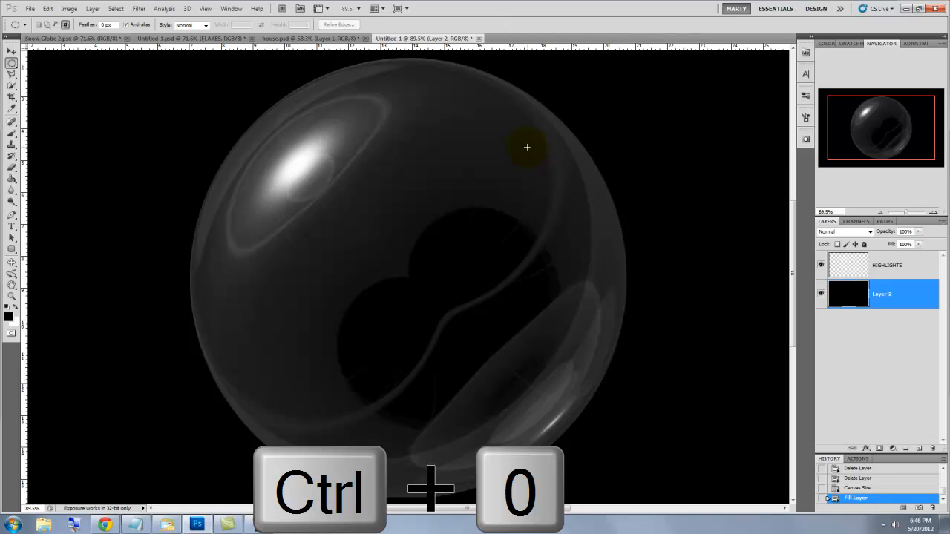
{"action": "key", "text": "ctrl+0"}
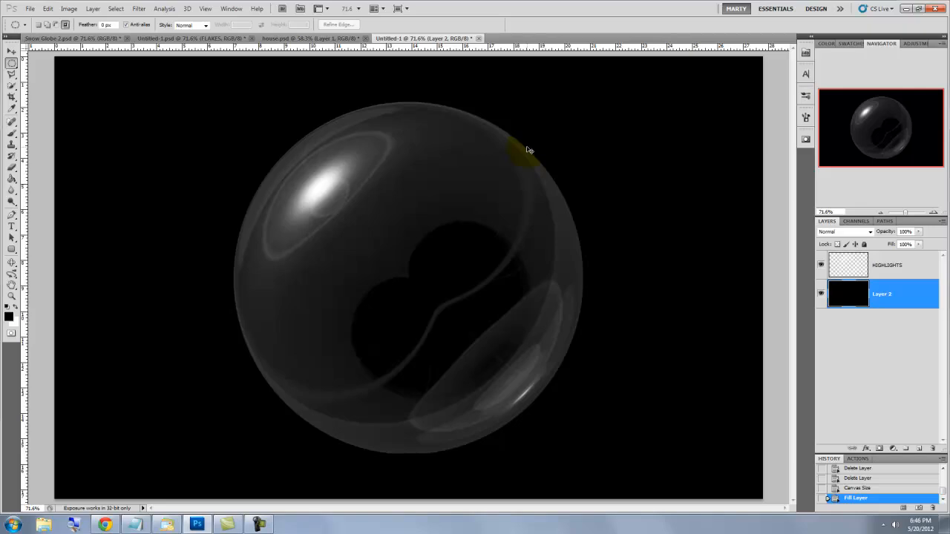
Step: Switch to house.psd and duplicate the house onto its own layer
{"action": "left_click", "coordinate": [288, 38]}
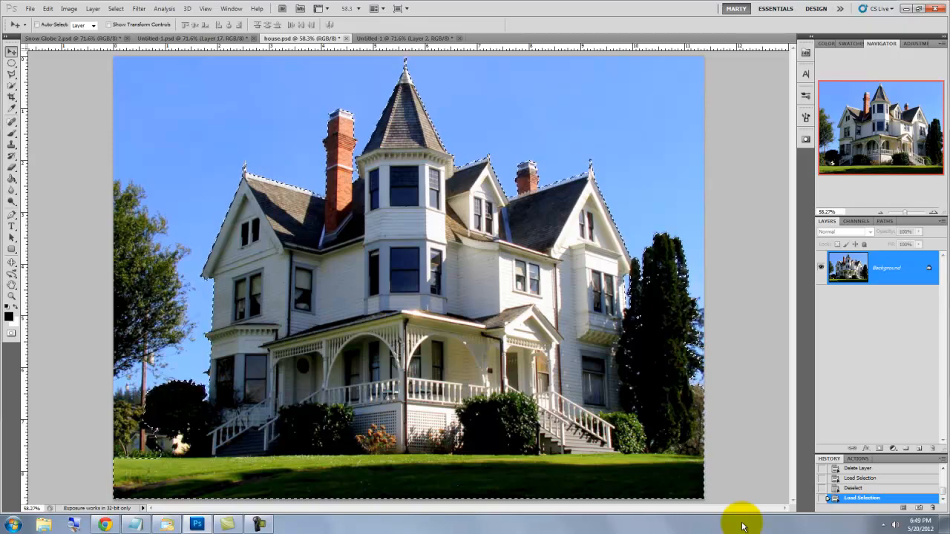
{"action": "key", "text": "ctrl+j"}
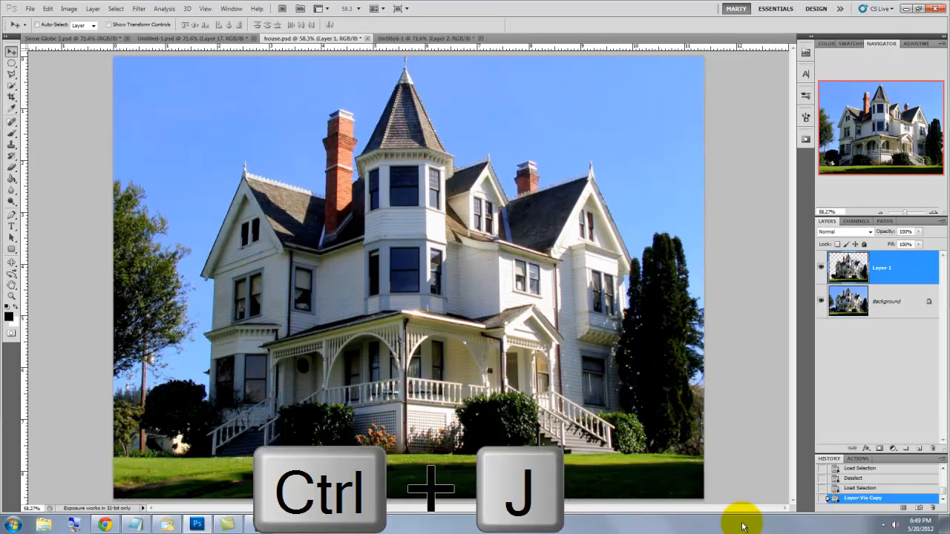
{"action": "key", "text": "ctrl+j"}
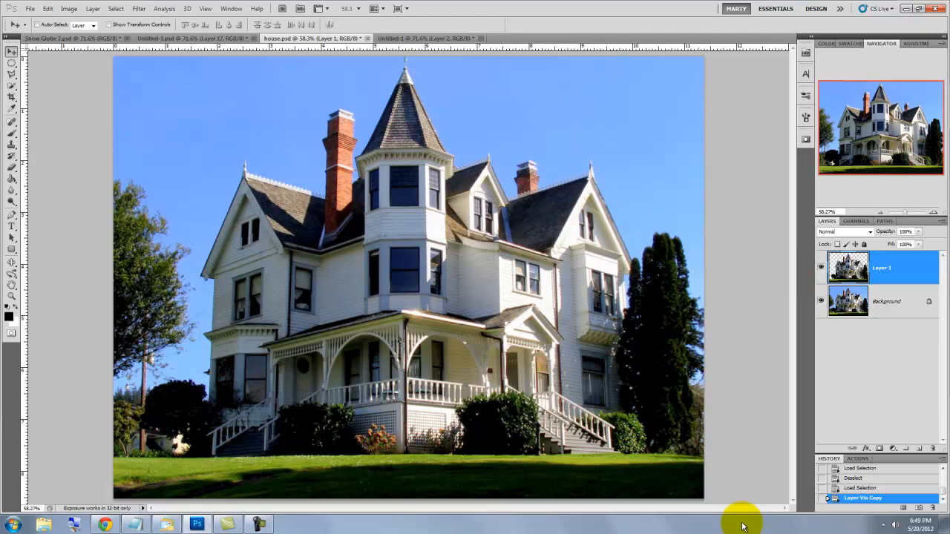
Step: Select the entire house picture and copy it
{"action": "key", "text": "ctrl+a"}
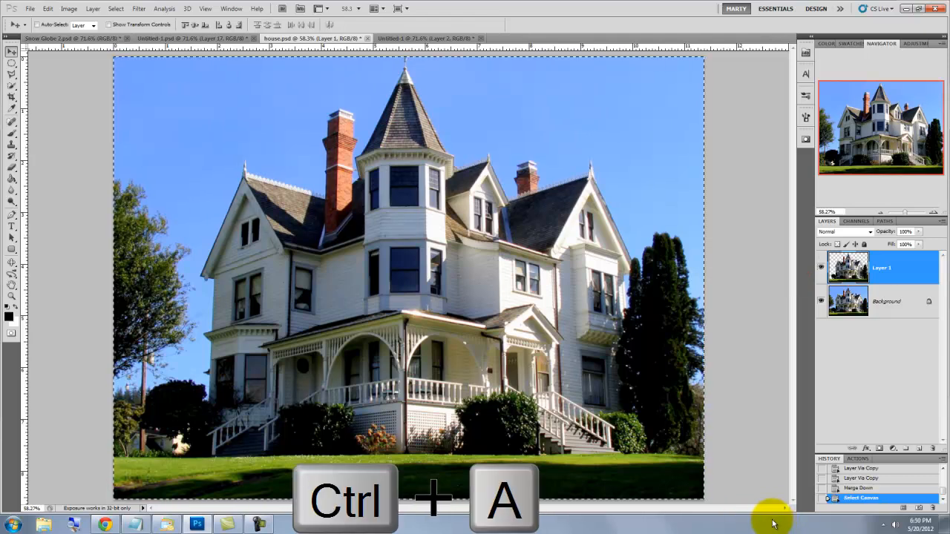
{"action": "key", "text": "ctrl+a"}
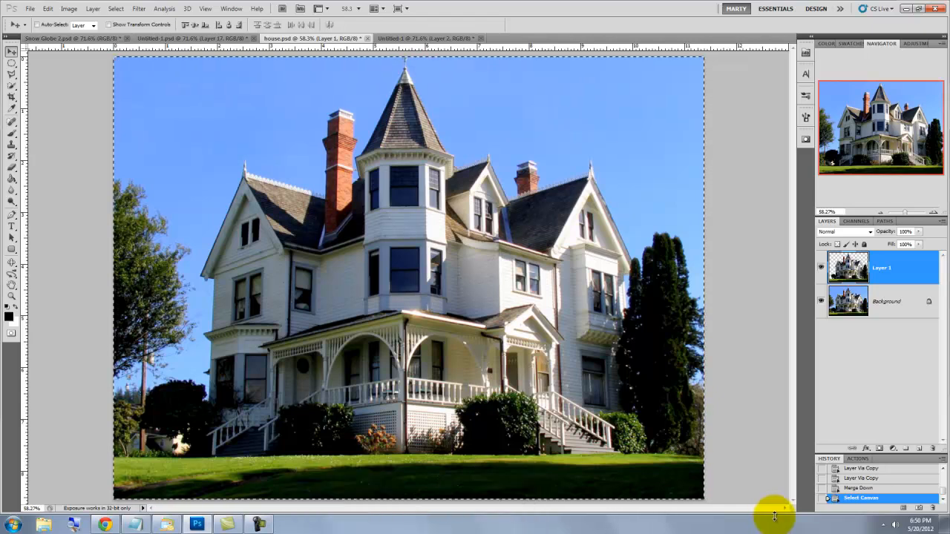
{"action": "key", "text": "ctrl+c"}
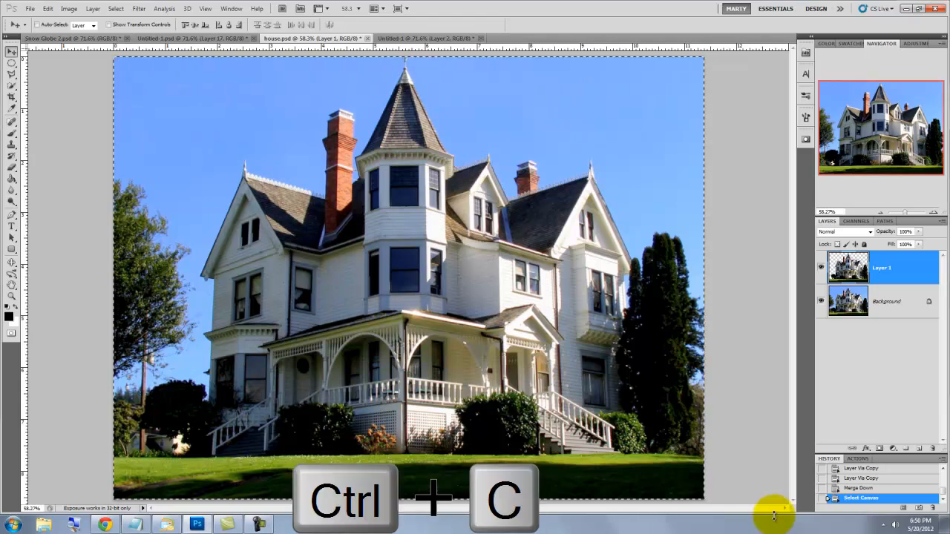
{"action": "key", "text": "ctrl+c"}
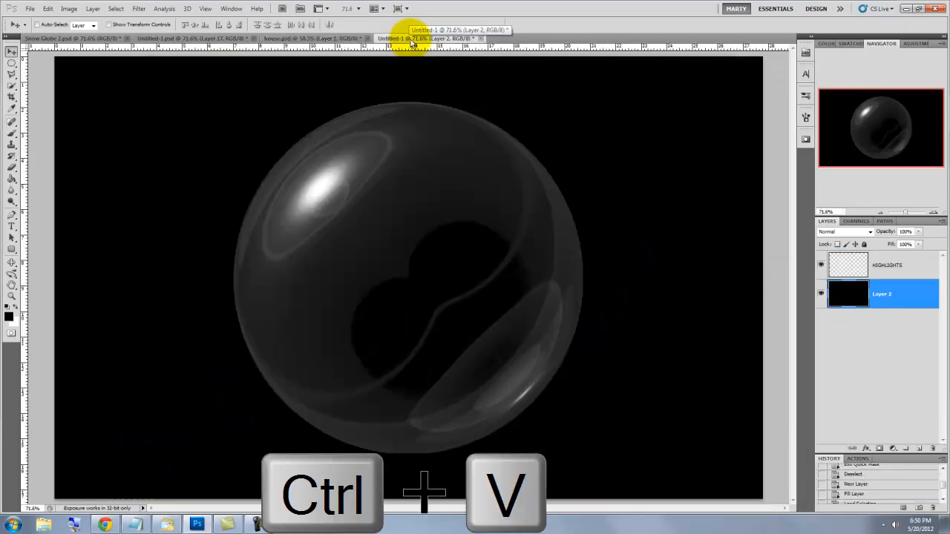
Step: Paste the house into the globe document and scale it down to sit inside the sphere
{"action": "key", "text": "ctrl+v"}
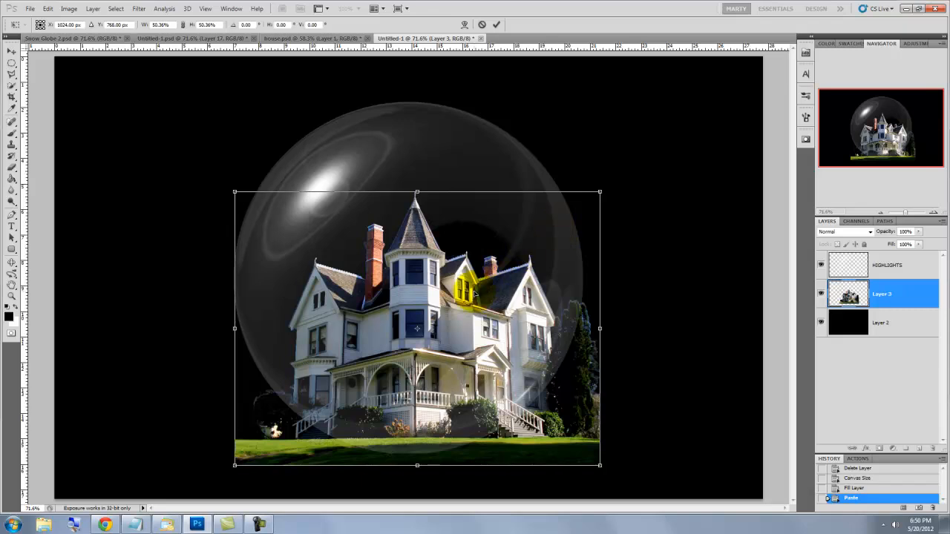
{"action": "left_click_drag", "start_coordinate": [415, 330], "coordinate": [389, 288]}
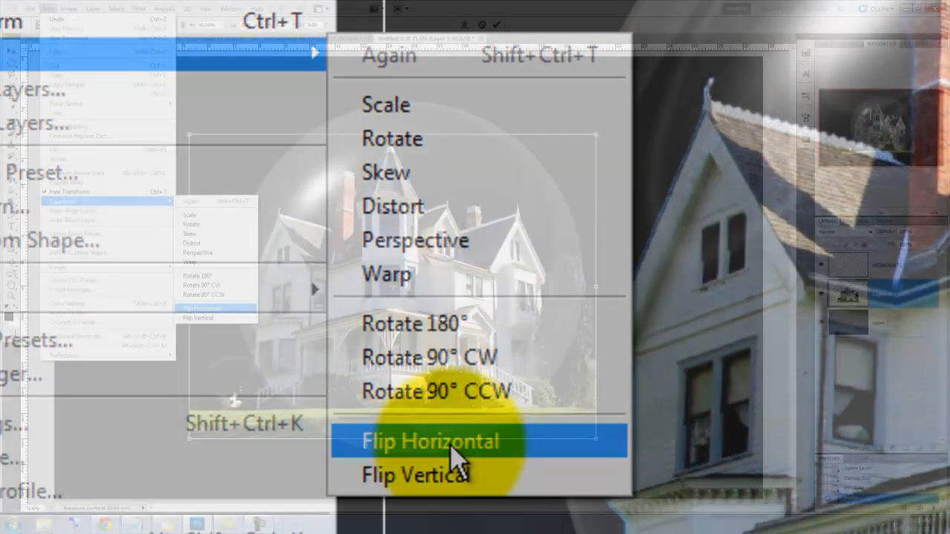
Step: Flip the house layer horizontally so it mirrors left to right inside the globe
{"action": "left_click", "coordinate": [431, 439]}
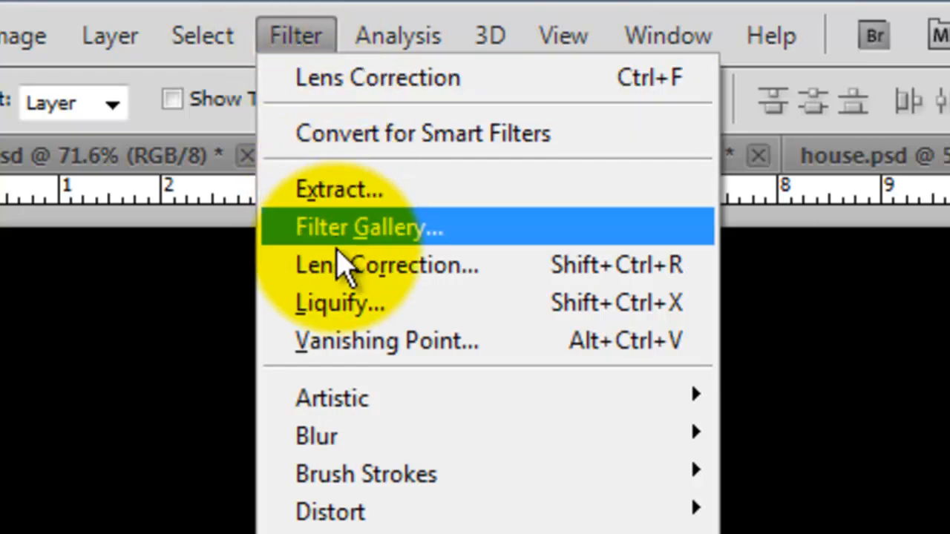
Step: Apply Lens Correction with Remove Distortion at -40 to bulge the house, then begin resizing it
{"action": "left_click", "coordinate": [386, 264]}
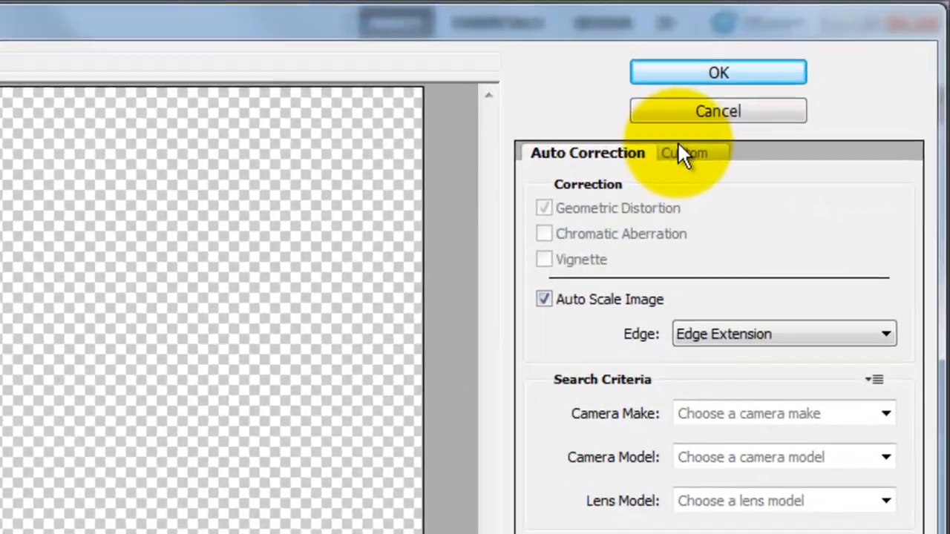
{"action": "left_click", "coordinate": [689, 153]}
{"action": "type", "text": "-40"}
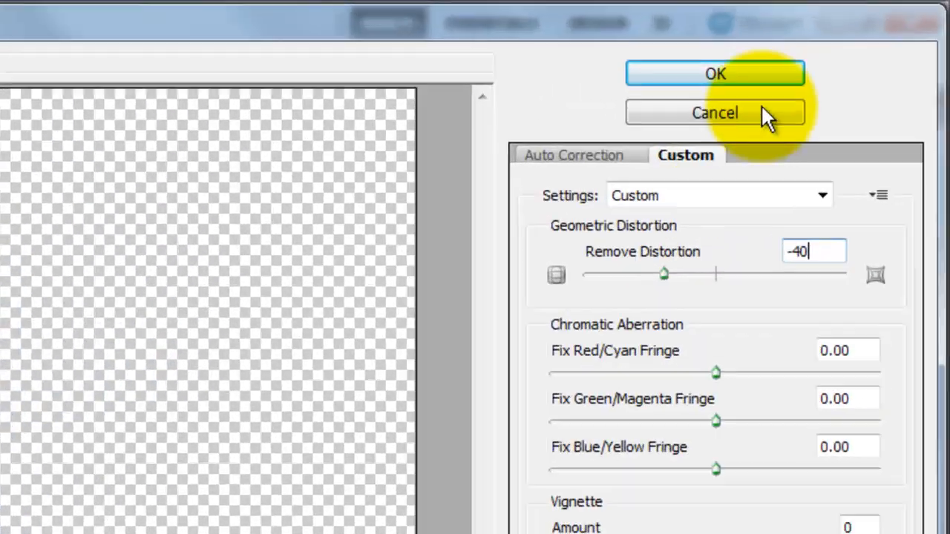
{"action": "left_click", "coordinate": [716, 74]}
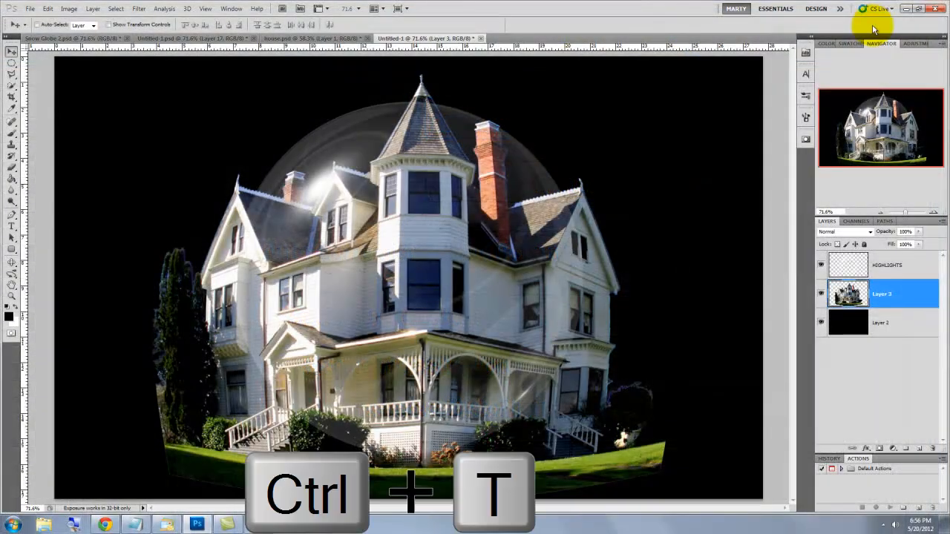
{"action": "key", "text": "ctrl+t"}
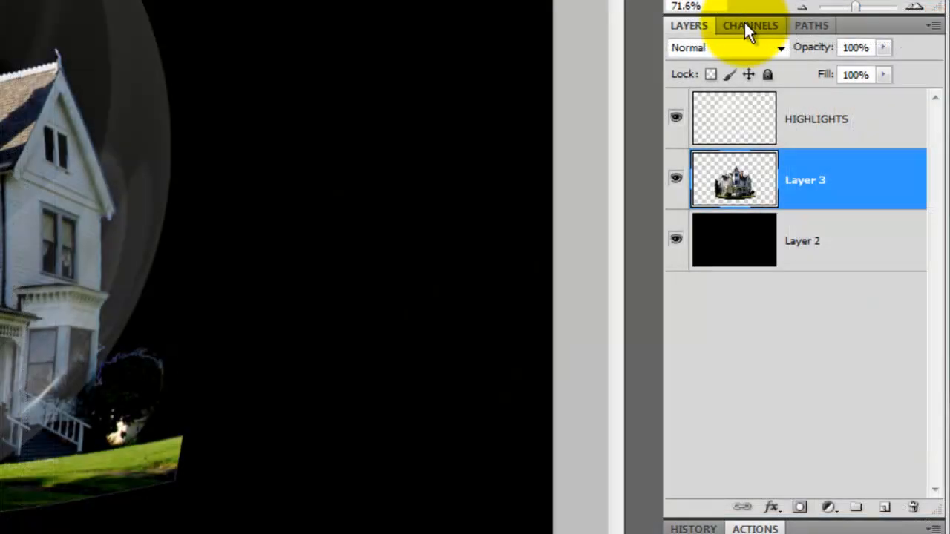
Step: Load the GLOBE channel as a selection and mask Layer 3 to the sphere with it
{"action": "left_click", "coordinate": [751, 25]}
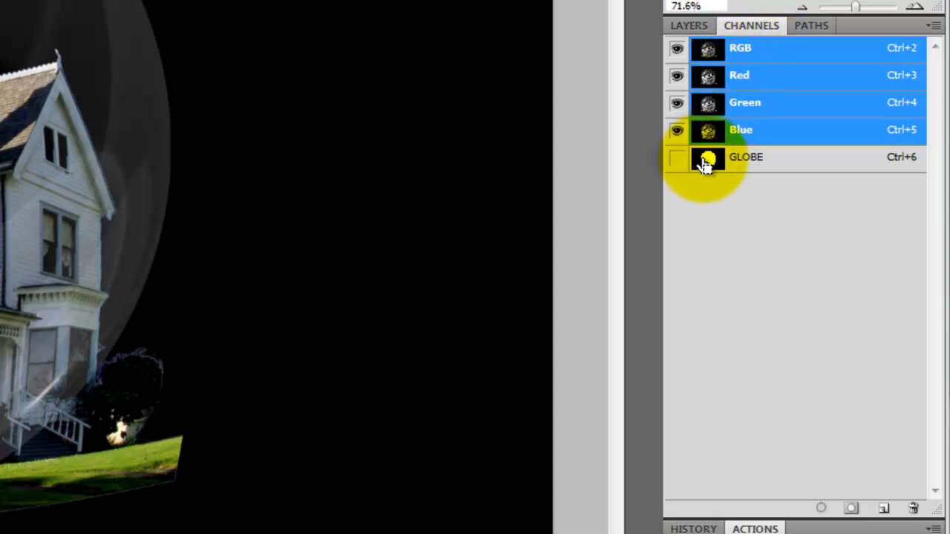
{"action": "left_click", "coordinate": [707, 158]}
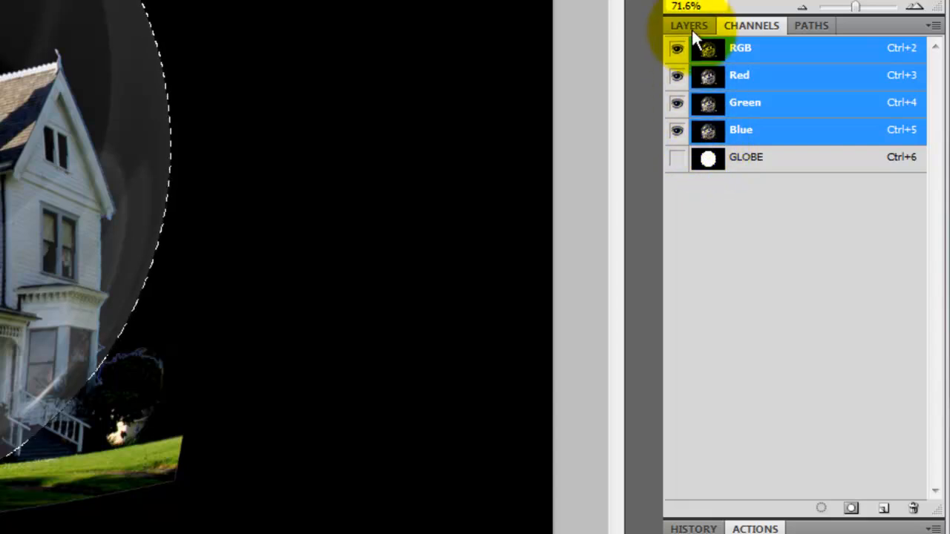
{"action": "left_click", "coordinate": [689, 25]}
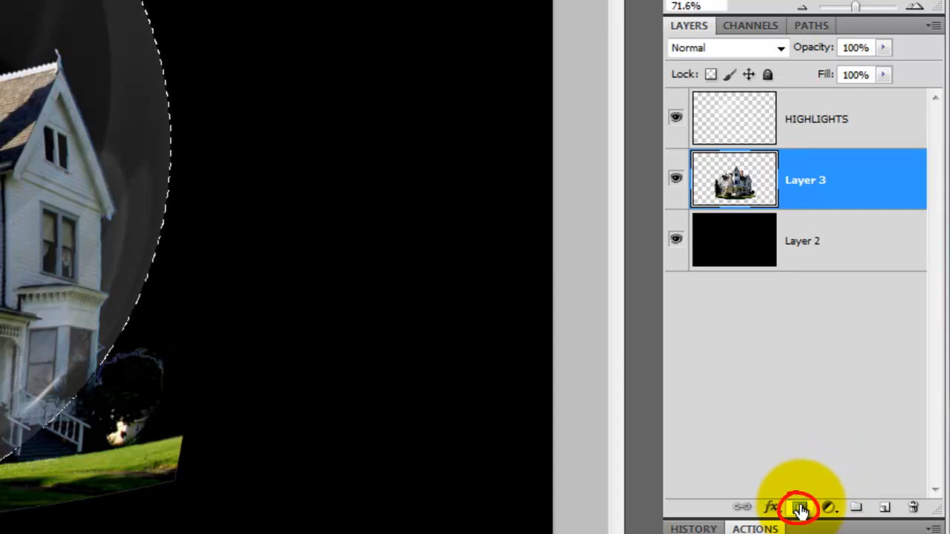
{"action": "left_click", "coordinate": [800, 508]}
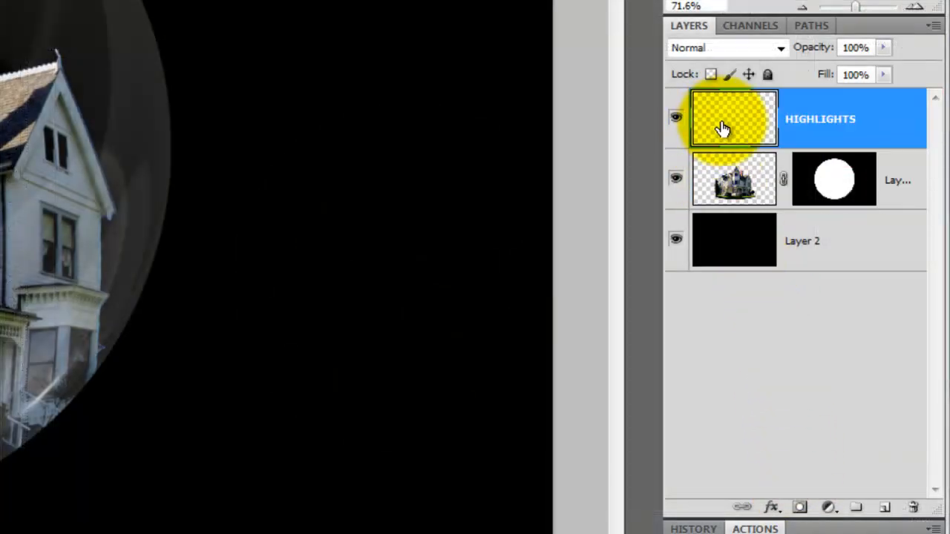
Step: Duplicate the HIGHLIGHTS layer and merge the copy down into one stronger HIGHLIGHTS layer
{"action": "key", "text": "ctrl+j"}
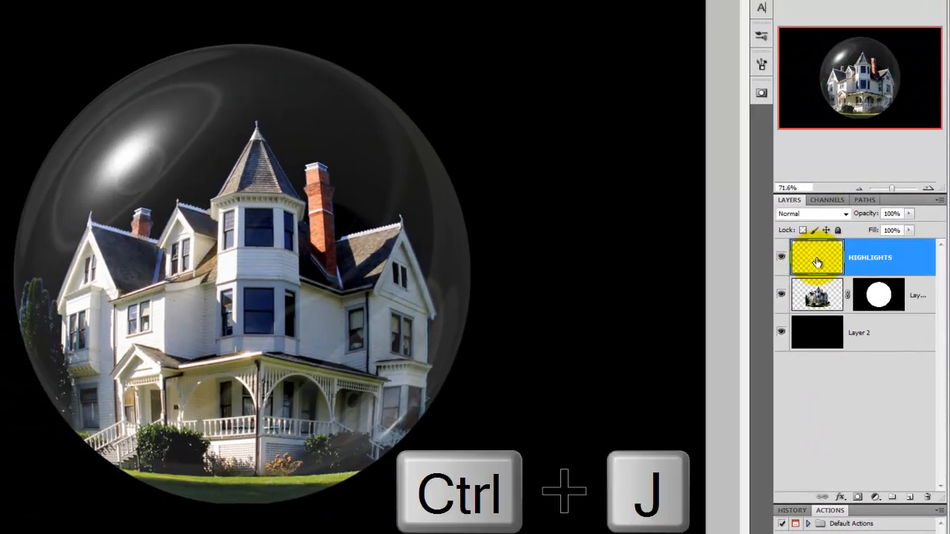
{"action": "key", "text": "ctrl+j"}
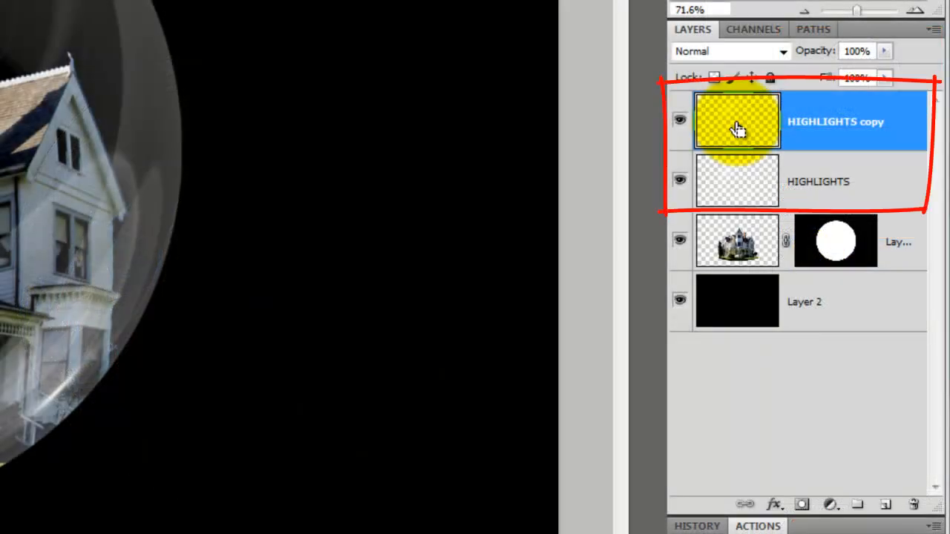
{"action": "key", "text": "ctrl+e"}
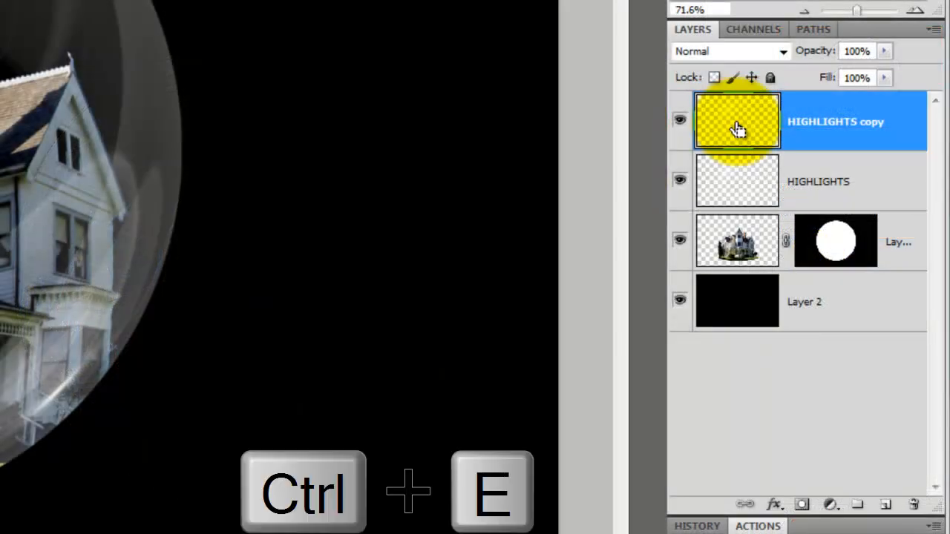
{"action": "key", "text": "ctrl+e"}
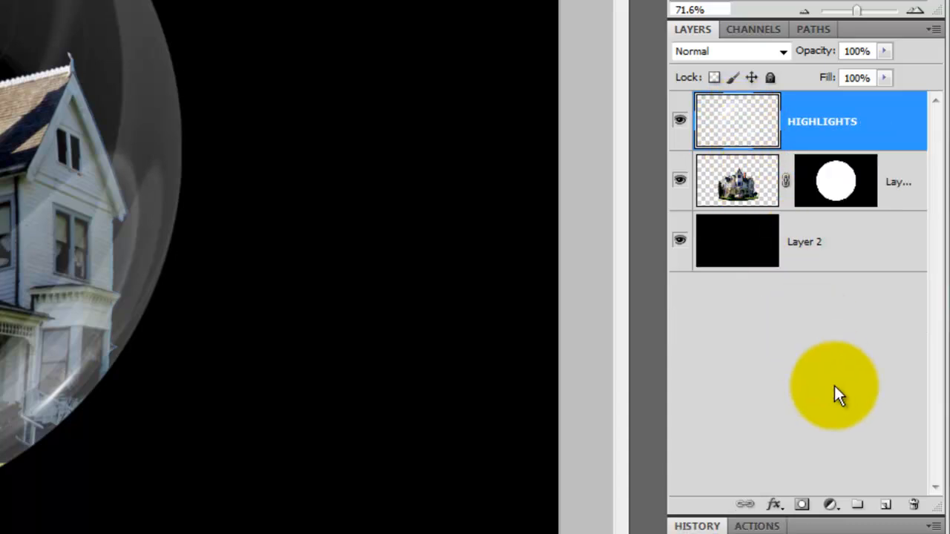
Step: Add a new layer for the base and choose a new foreground colour to paint it with
{"action": "left_click", "coordinate": [885, 504]}
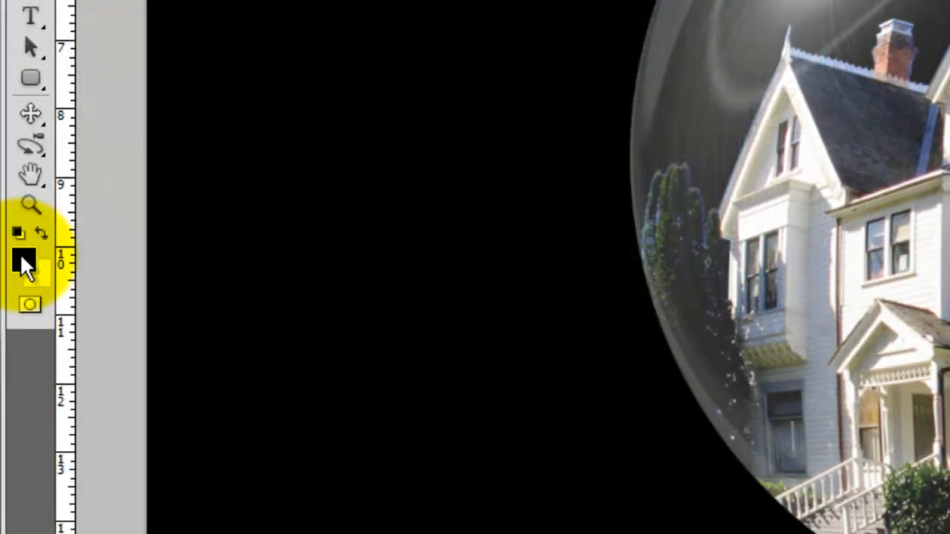
{"action": "left_click", "coordinate": [27, 260]}
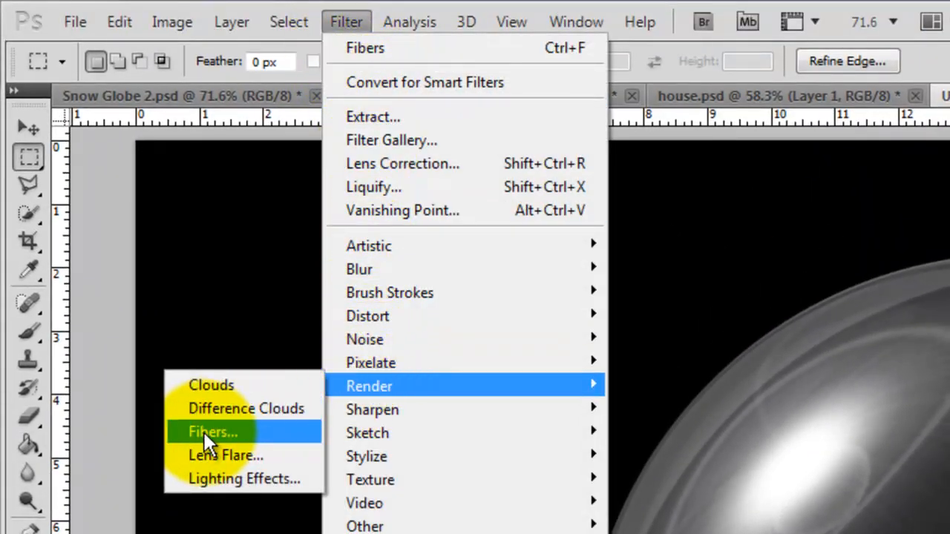
Step: Render a Fibers texture at Strength 4 on Layer 4 for the wood-grain base strip
{"action": "left_click", "coordinate": [214, 432]}
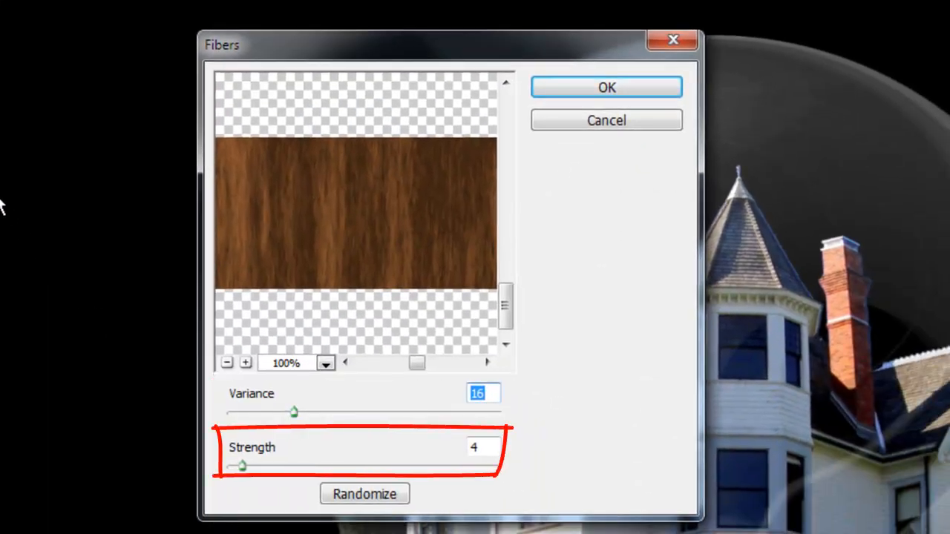
{"action": "left_click", "coordinate": [606, 86]}
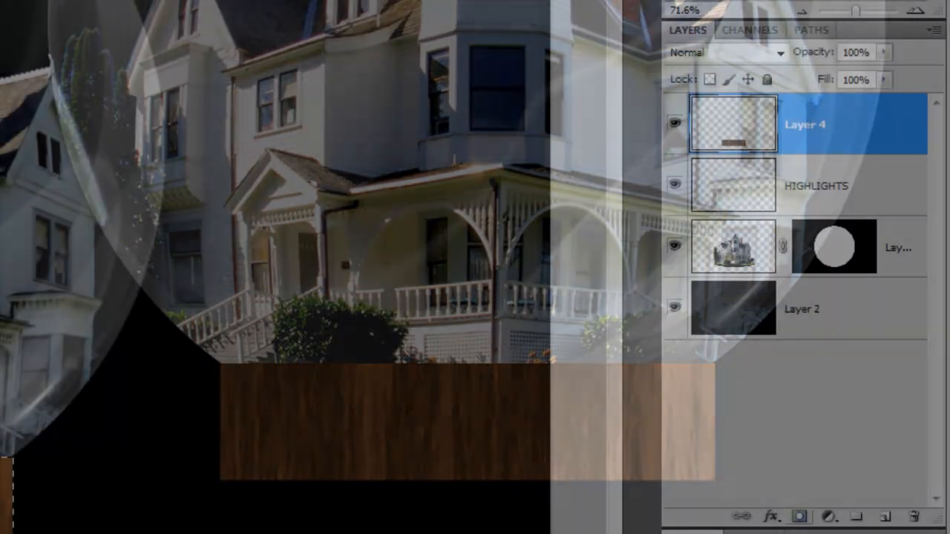
Step: Mask Layer 4's wood texture to the narrow base bar and unlink the mask from the layer
{"action": "left_click", "coordinate": [800, 517]}
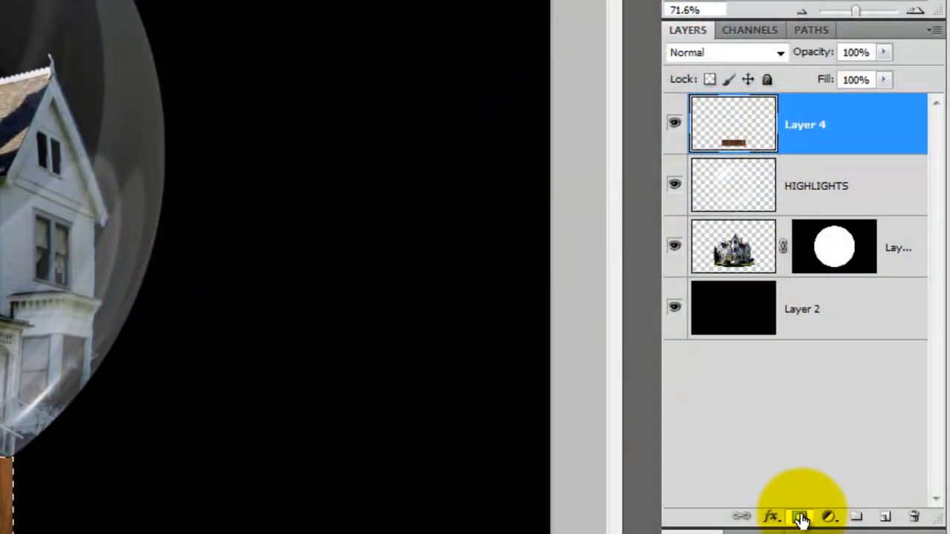
{"action": "left_click", "coordinate": [800, 516]}
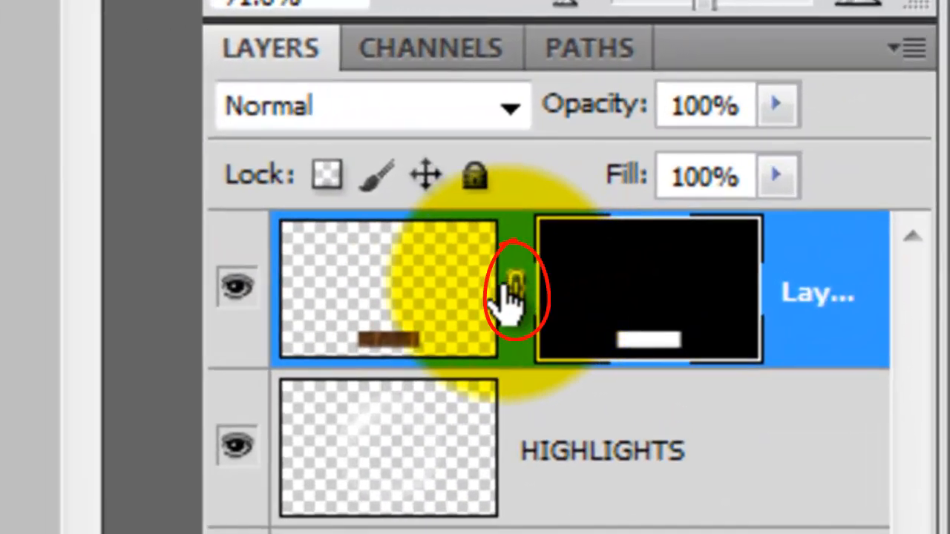
{"action": "left_click", "coordinate": [386, 290]}
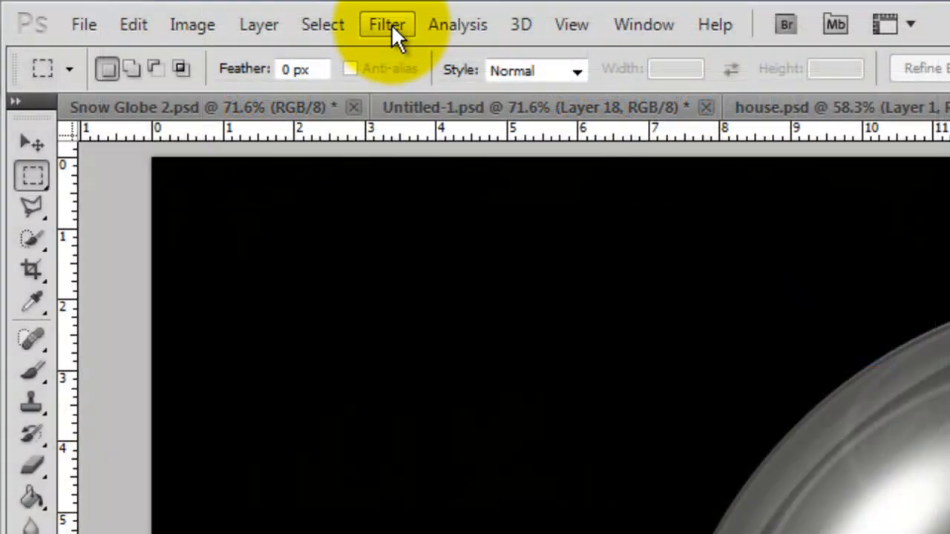
Step: Streak the wood texture with a Motion Blur at angle 0 and 75-pixel distance
{"action": "left_click", "coordinate": [386, 24]}
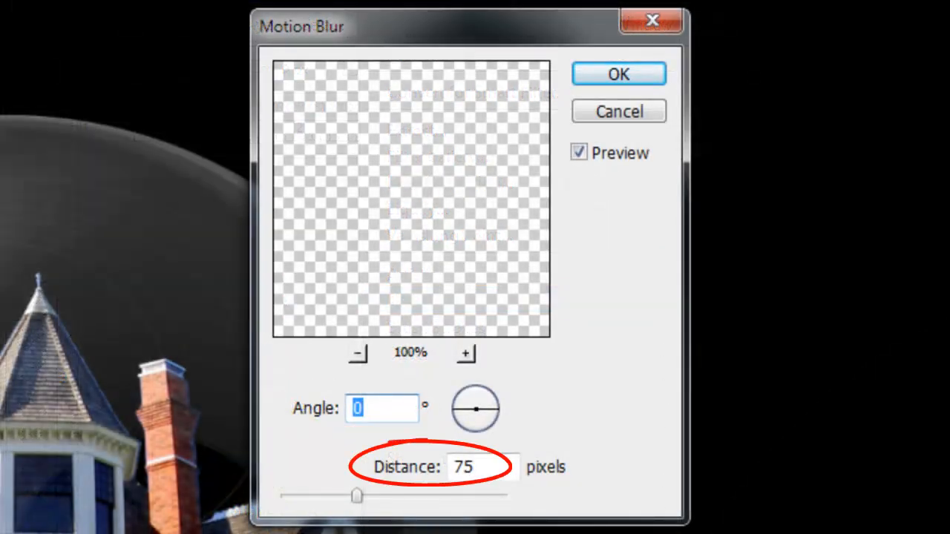
{"action": "left_click", "coordinate": [617, 74]}
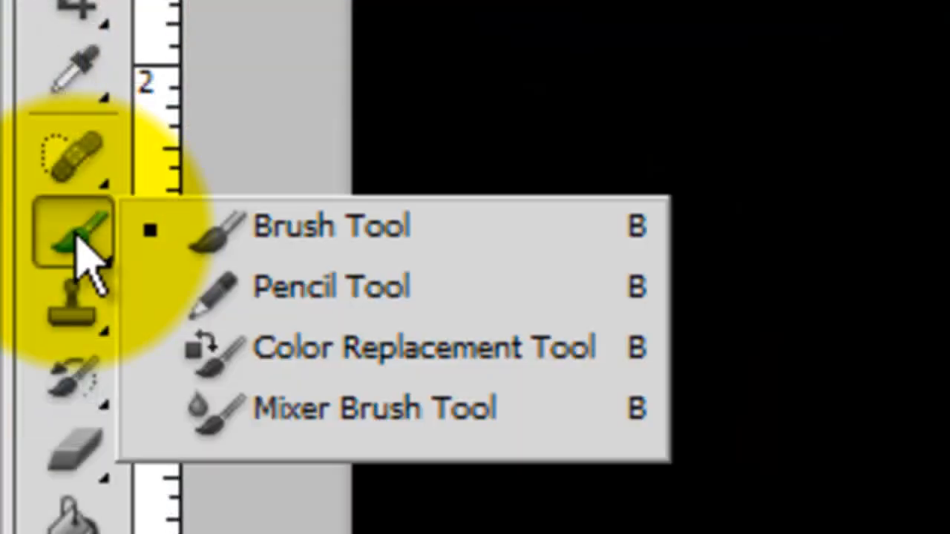
Step: Shade the base with a Color Dodge brush, then swap colours for low-opacity Linear Burn strokes
{"action": "left_click", "coordinate": [332, 226]}
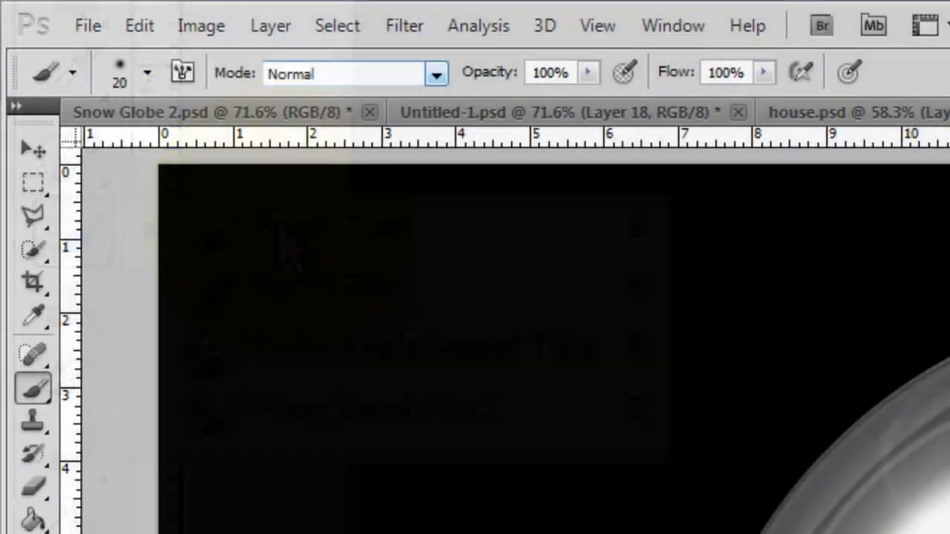
{"action": "left_click", "coordinate": [436, 74]}
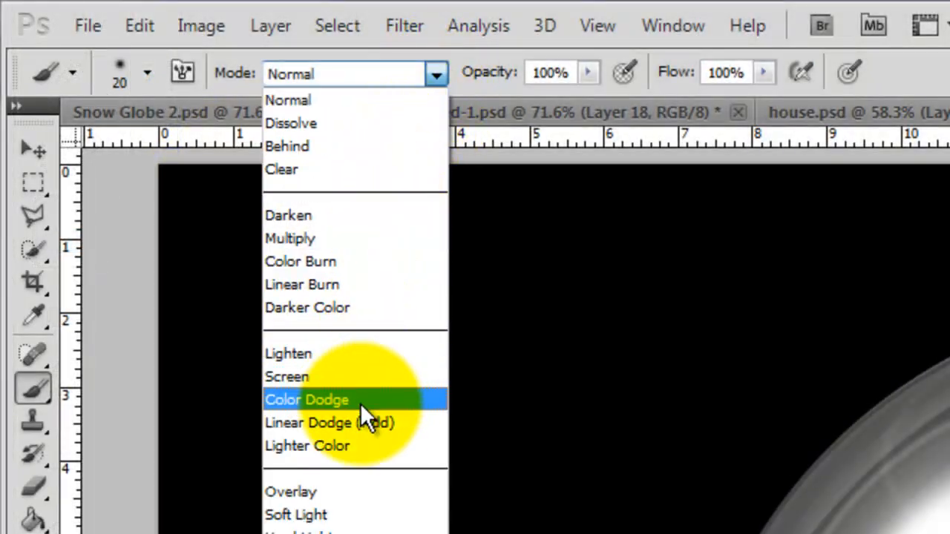
{"action": "left_click", "coordinate": [306, 399]}
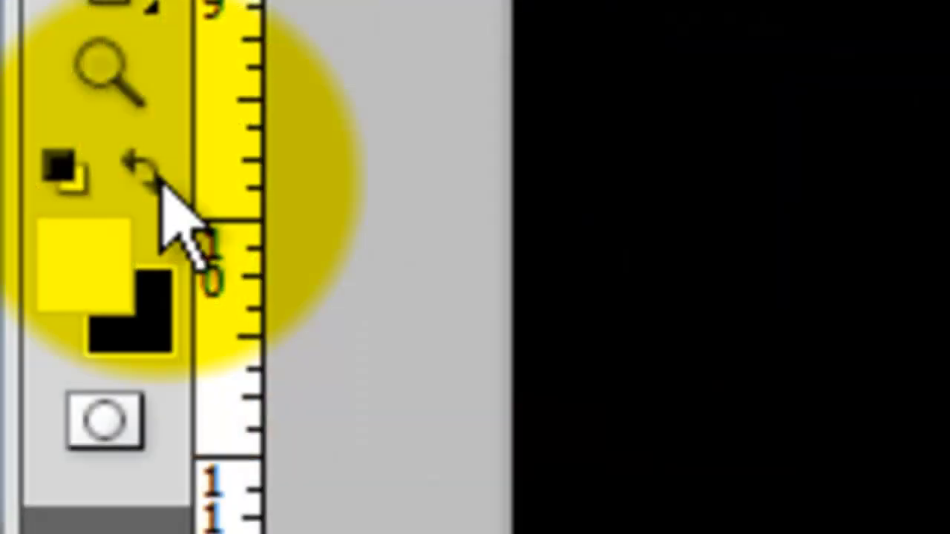
{"action": "key", "text": "x"}
{"action": "type", "text": "1"}
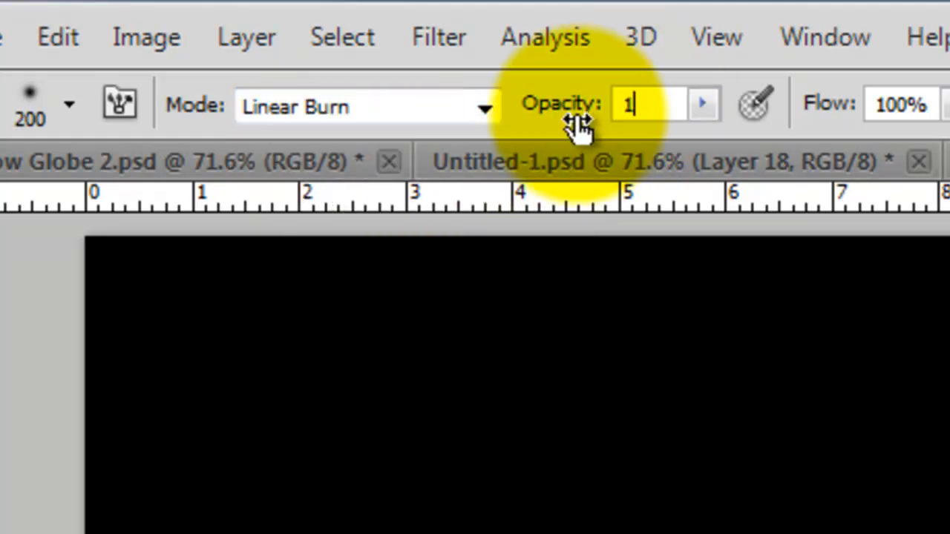
{"action": "type", "text": "0"}
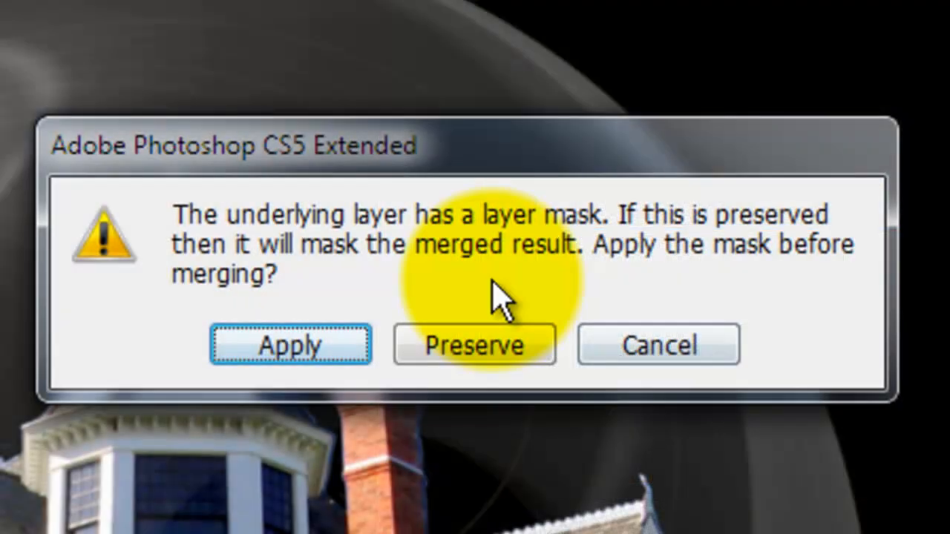
Step: Merge the shading down into Layer 5, applying its mask, then duplicate the result
{"action": "key", "text": "ctrl+e"}
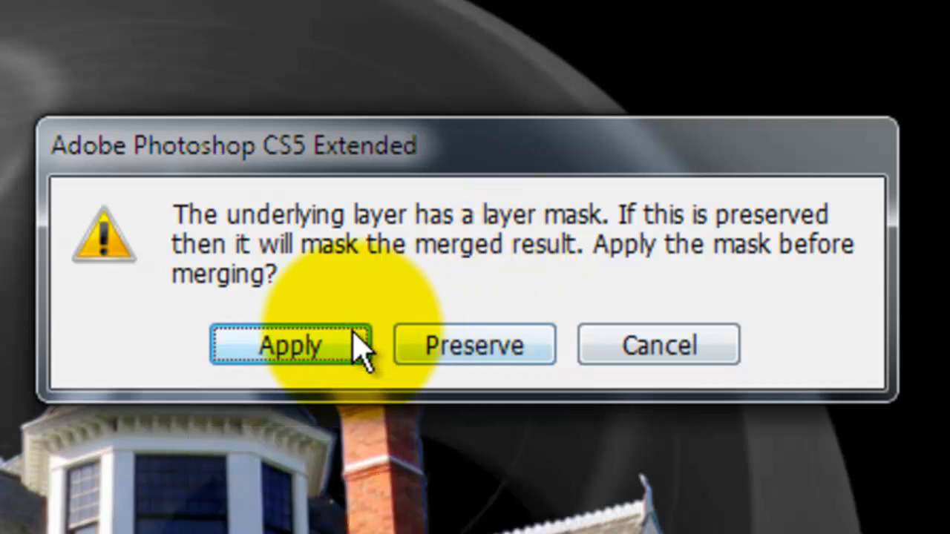
{"action": "left_click", "coordinate": [289, 344]}
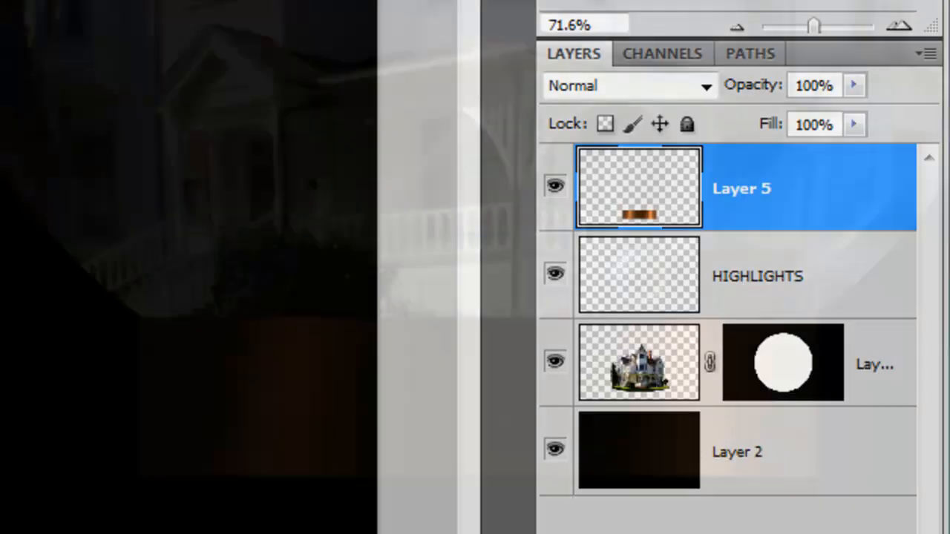
{"action": "key", "text": "ctrl+j"}
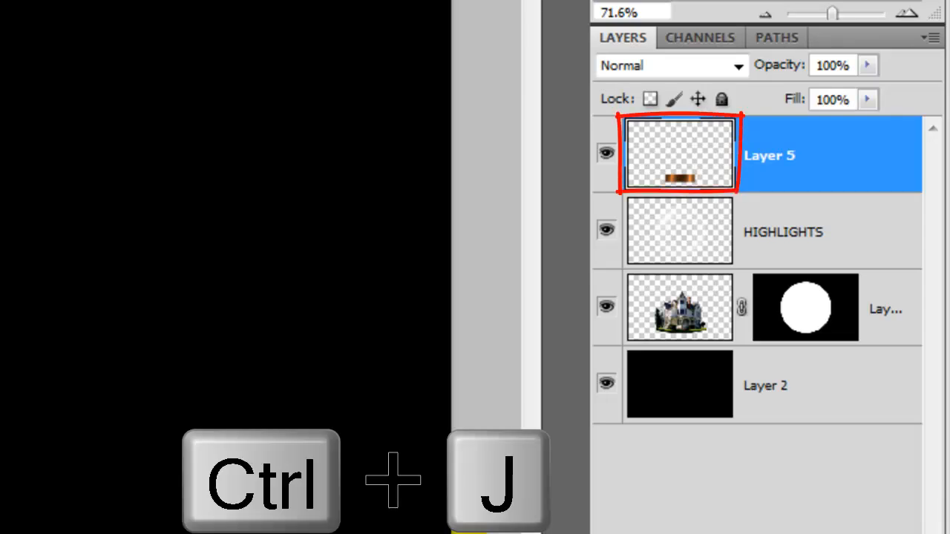
Step: Duplicate the copper base layer and reshape the copy with a perspective transform into a wider lower base
{"action": "key", "text": "ctrl+j"}
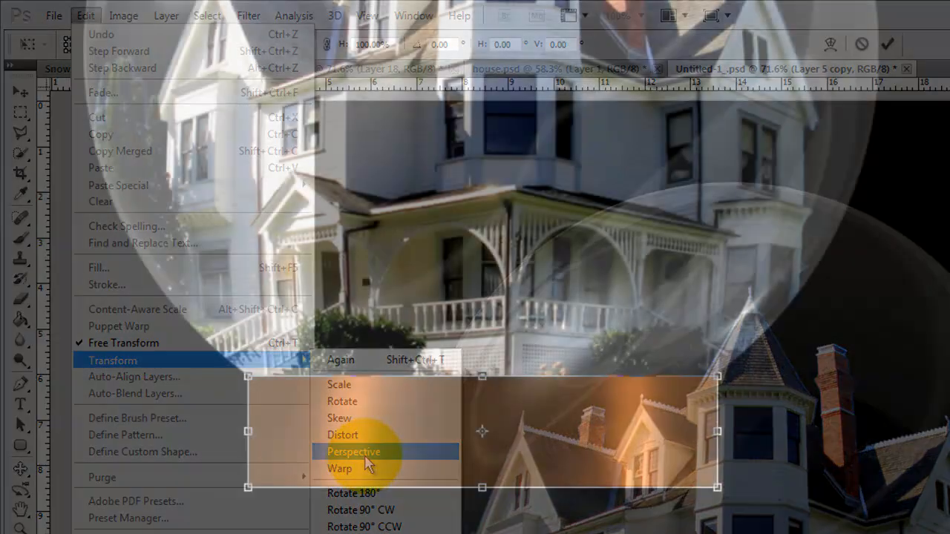
{"action": "left_click", "coordinate": [354, 452]}
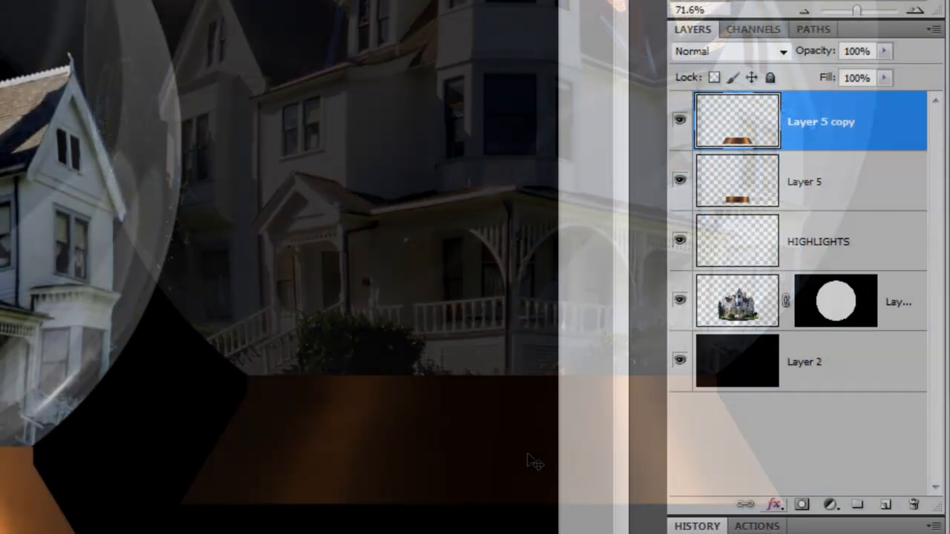
Step: Give Layer 5 copy a Soft Light drop shadow at 70% opacity with a -75° angle
{"action": "left_click", "coordinate": [775, 505]}
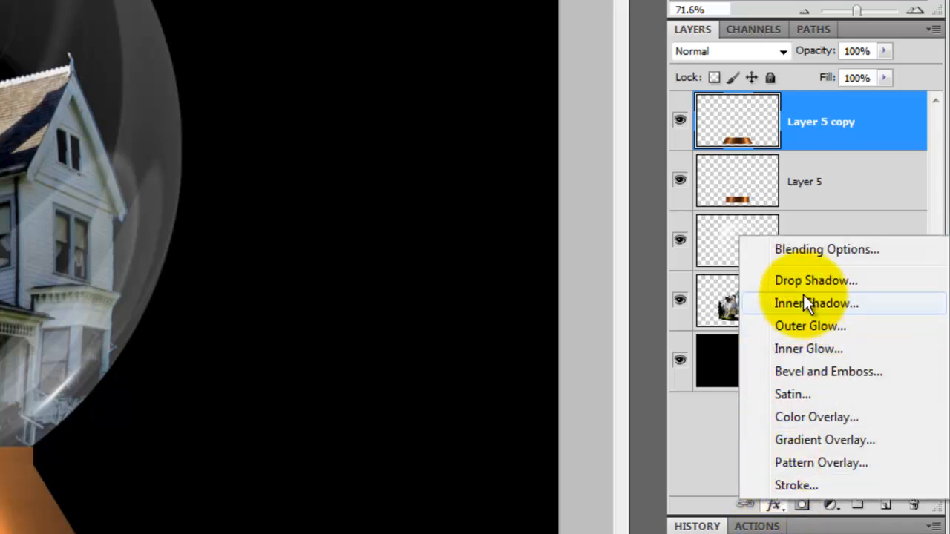
{"action": "left_click", "coordinate": [817, 279]}
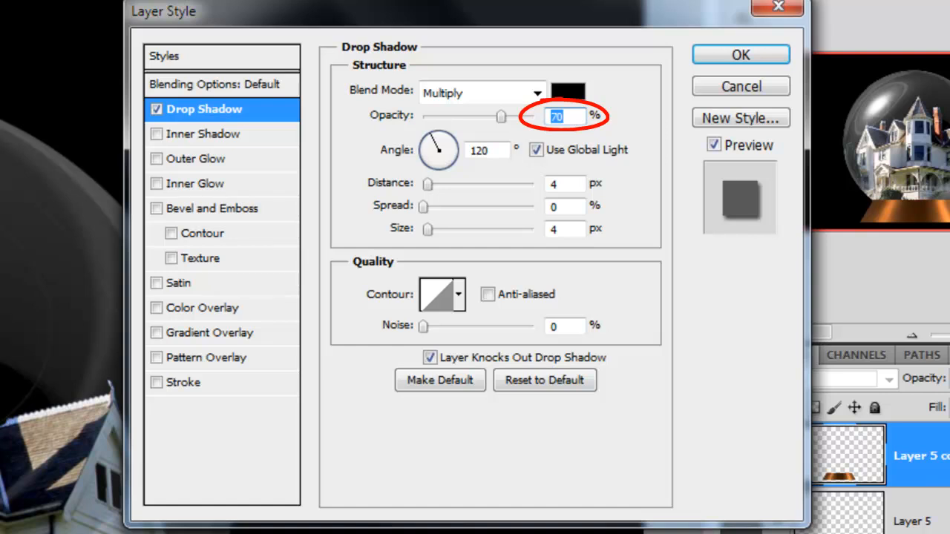
{"action": "left_click_drag", "start_coordinate": [445, 136], "coordinate": [430, 160]}
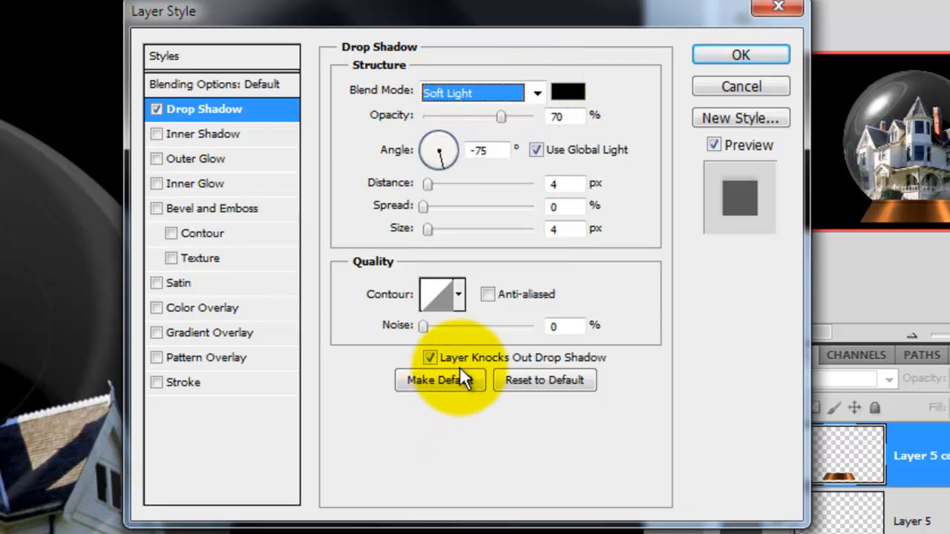
{"action": "left_click", "coordinate": [740, 54]}
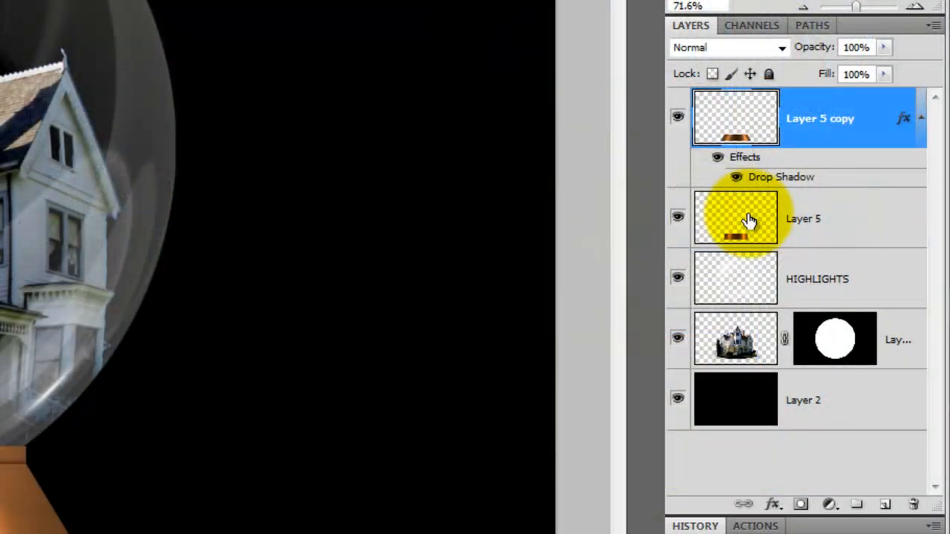
Step: Select Layer 5 with its copy and group them into a BASE group
{"action": "left_click", "coordinate": [734, 218]}
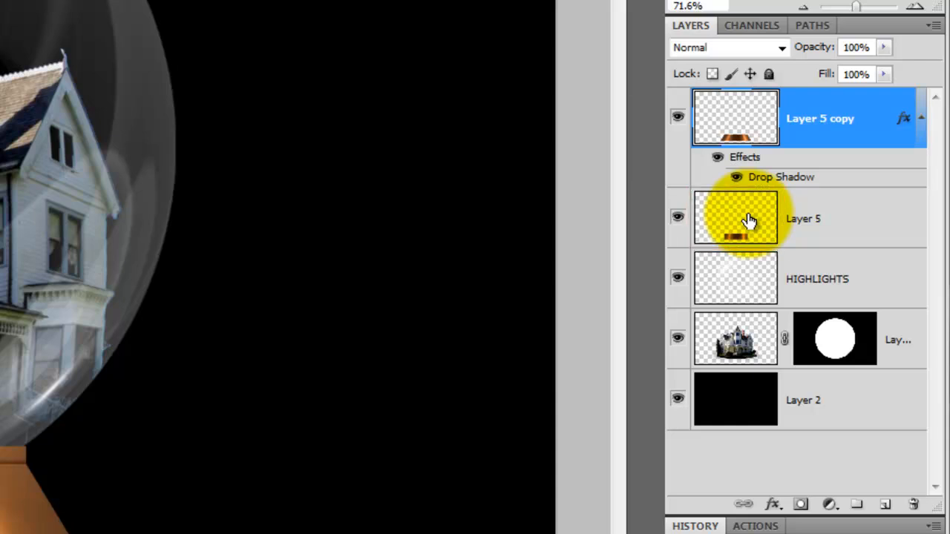
{"action": "left_click", "coordinate": [804, 219]}
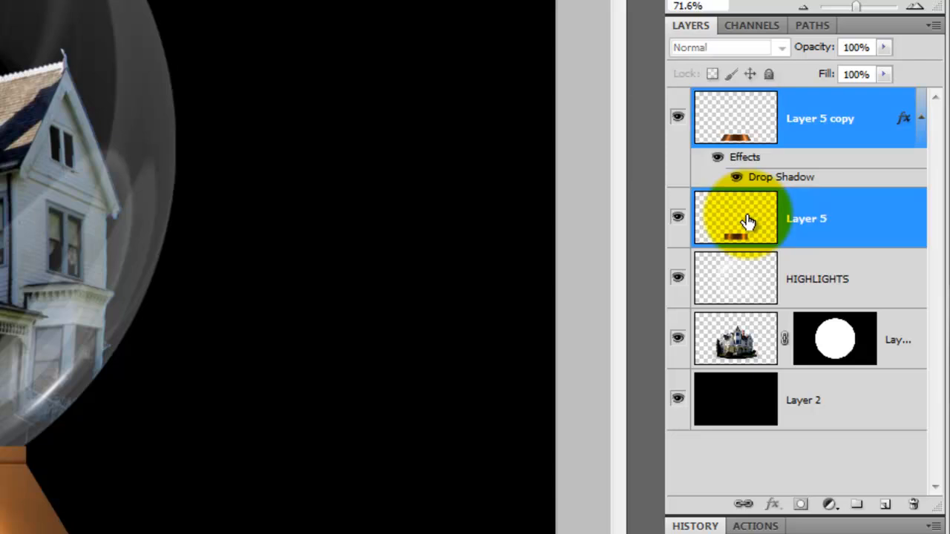
{"action": "key", "text": "ctrl+g"}
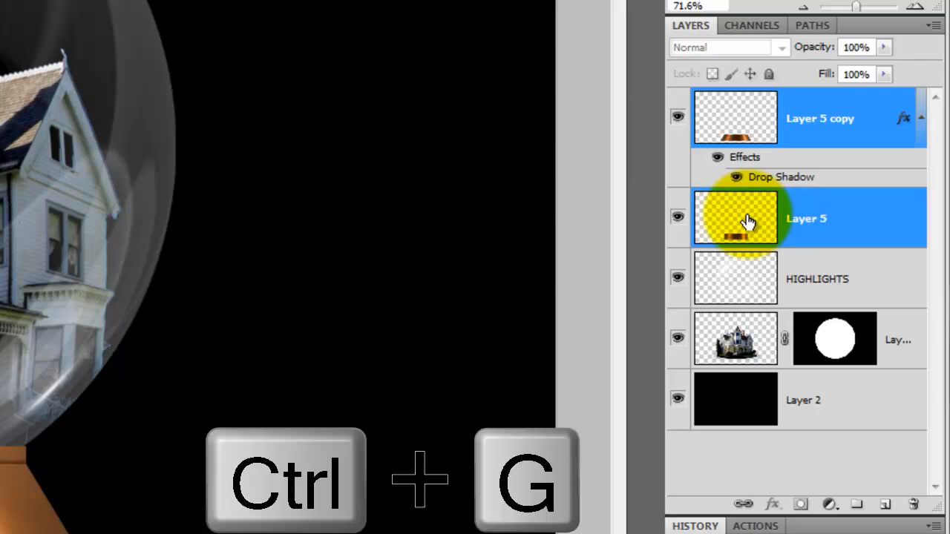
{"action": "key", "text": "ctrl+g"}
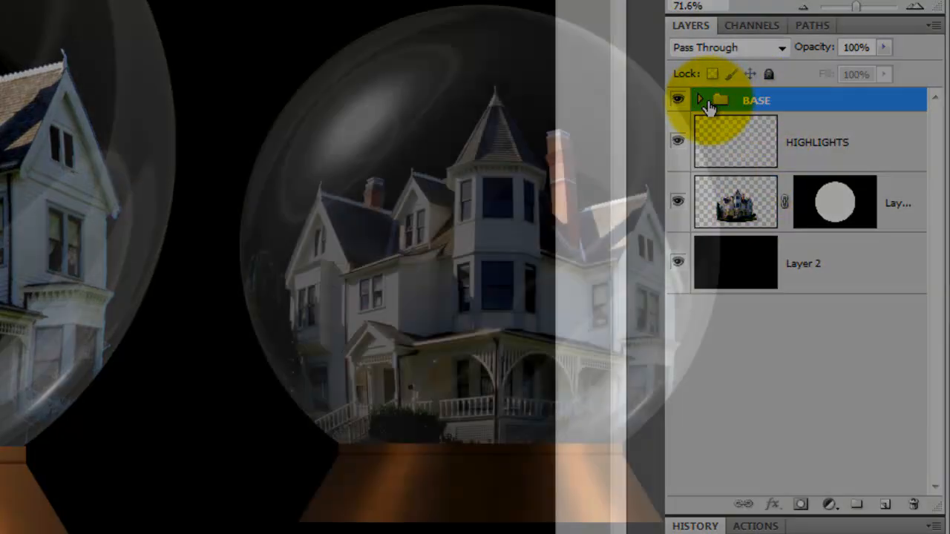
{"action": "left_click", "coordinate": [734, 202]}
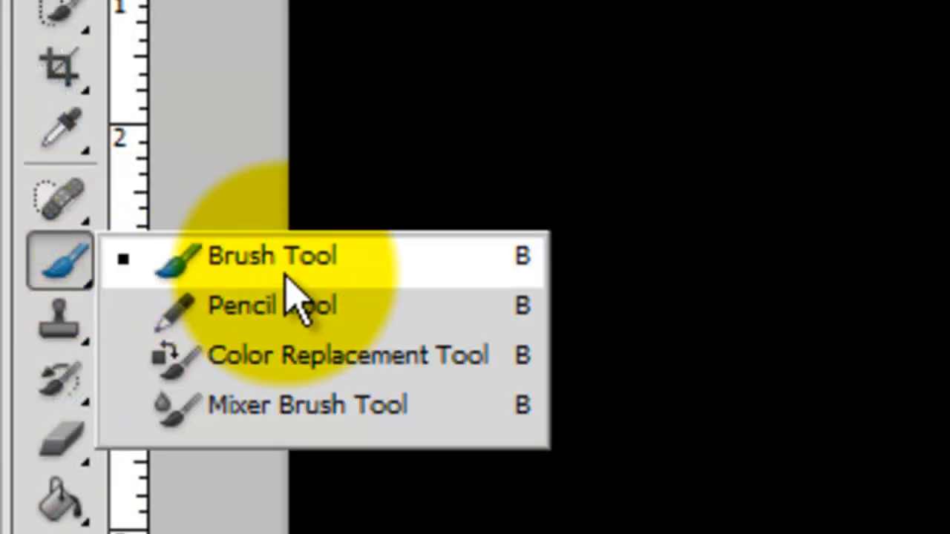
Step: Switch to the Brush Tool for painting
{"action": "left_click", "coordinate": [273, 256]}
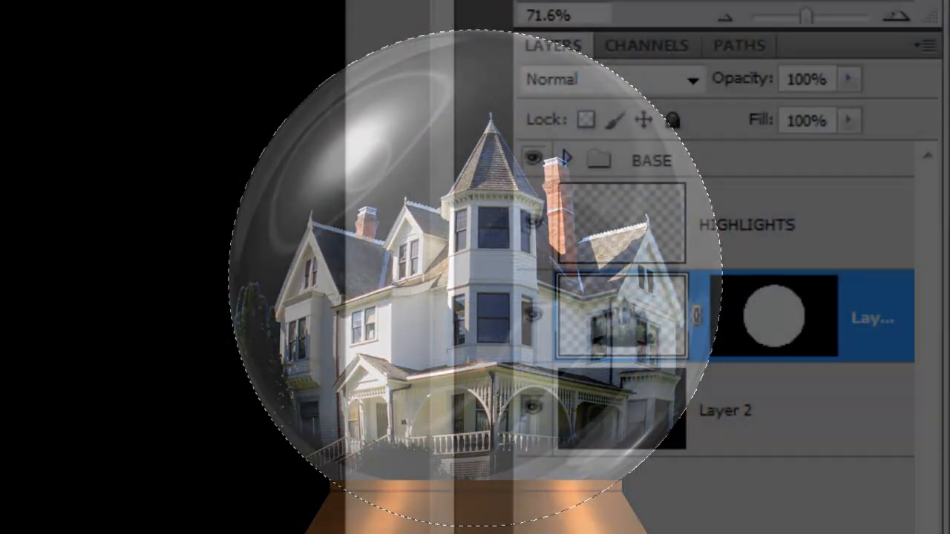
Step: Load the house layer's circular globe mask as the active selection
{"action": "left_click", "coordinate": [567, 161]}
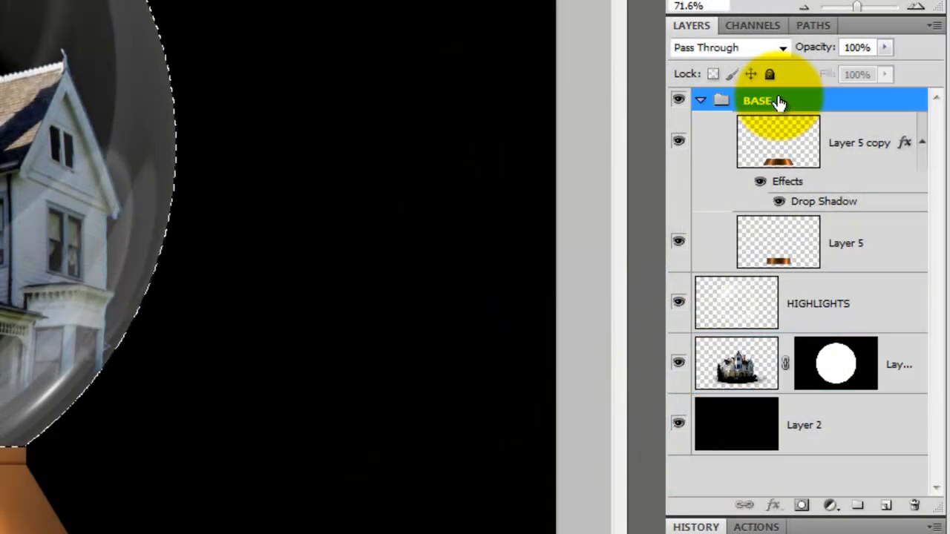
Step: Collapse BASE and add a new empty Layer 6 above it, masked to the globe circle and targeted for pixel editing
{"action": "left_click", "coordinate": [700, 101]}
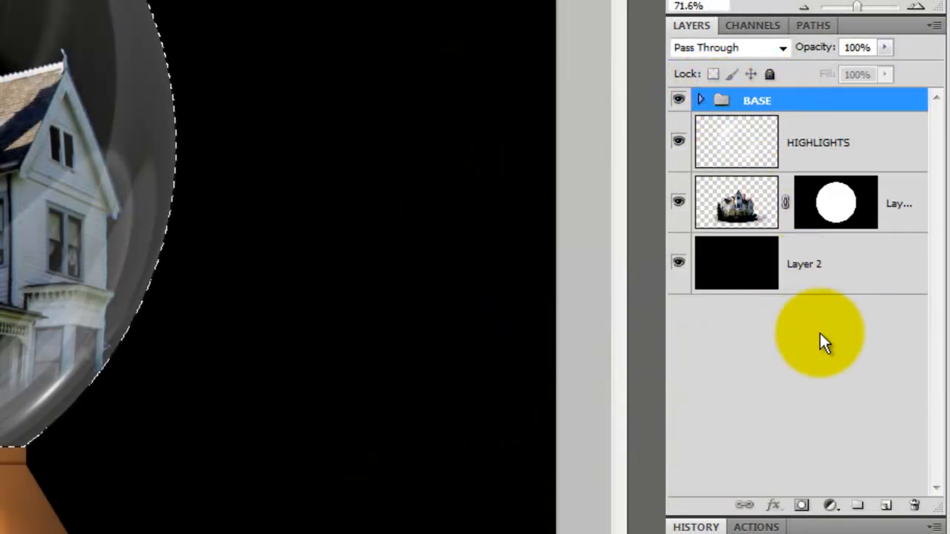
{"action": "left_click", "coordinate": [887, 504]}
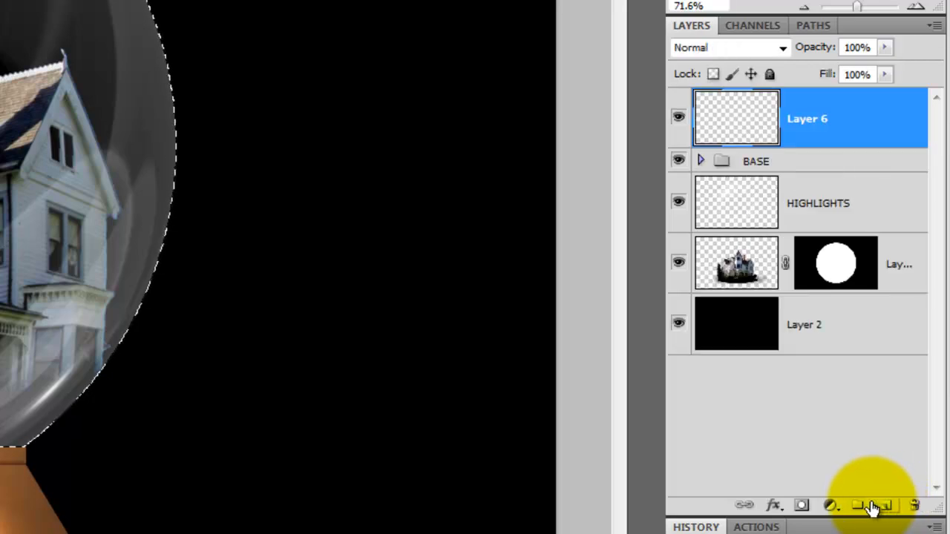
{"action": "left_click", "coordinate": [802, 505]}
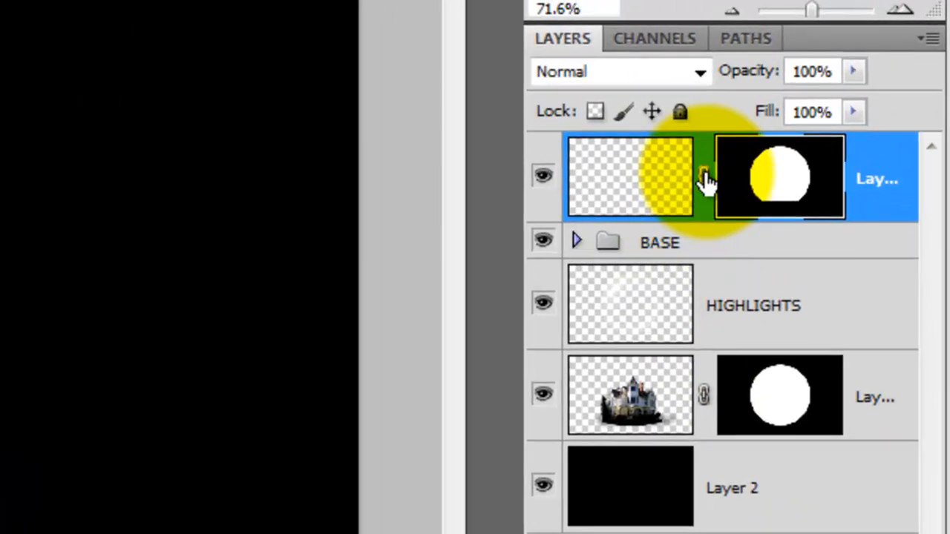
{"action": "left_click", "coordinate": [630, 176]}
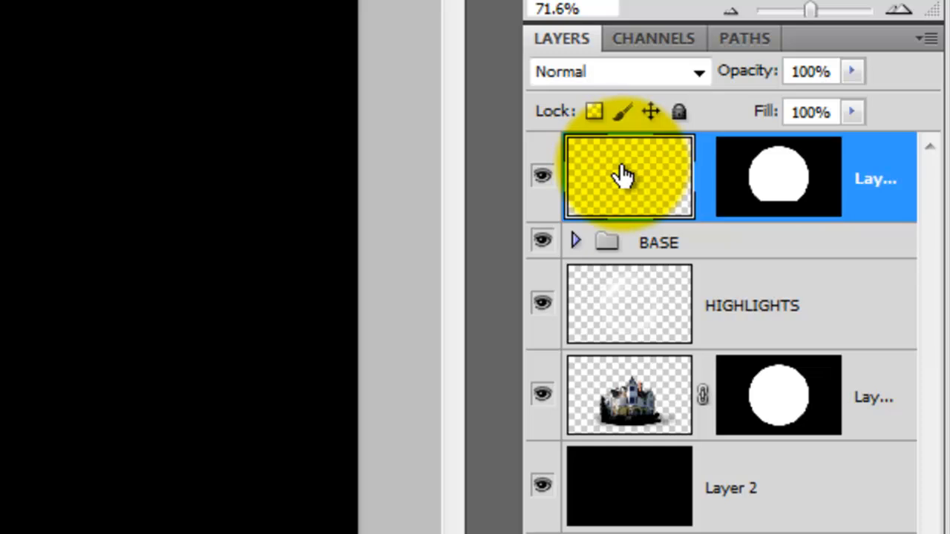
Step: Fill Layer 6 with black, add 100% Gaussian monochromatic noise and soften it with Gaussian Blur
{"action": "left_click", "coordinate": [542, 175]}
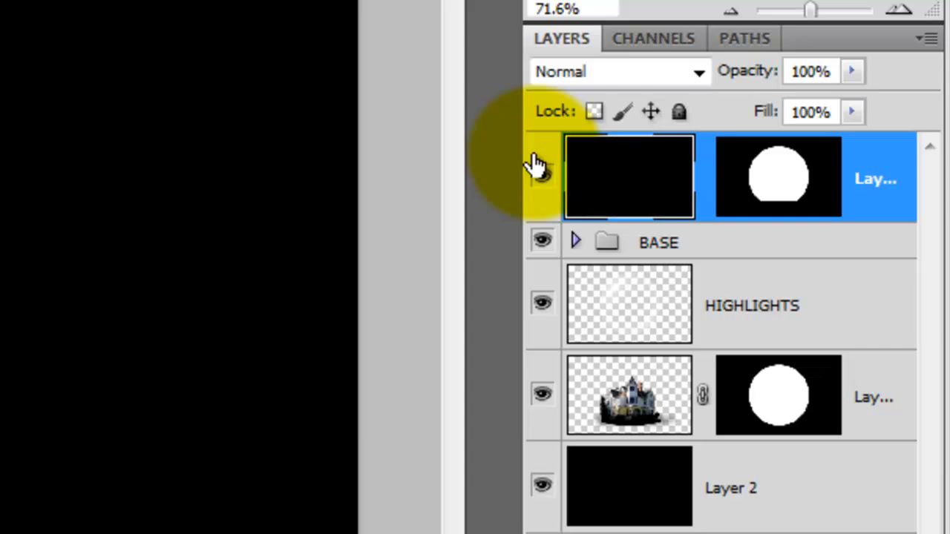
{"action": "left_click", "coordinate": [225, 27]}
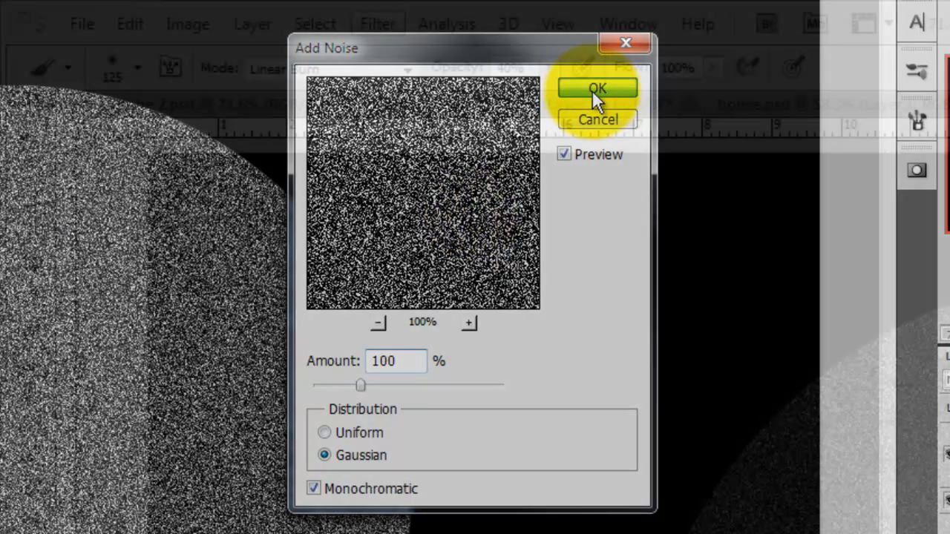
{"action": "left_click", "coordinate": [597, 87]}
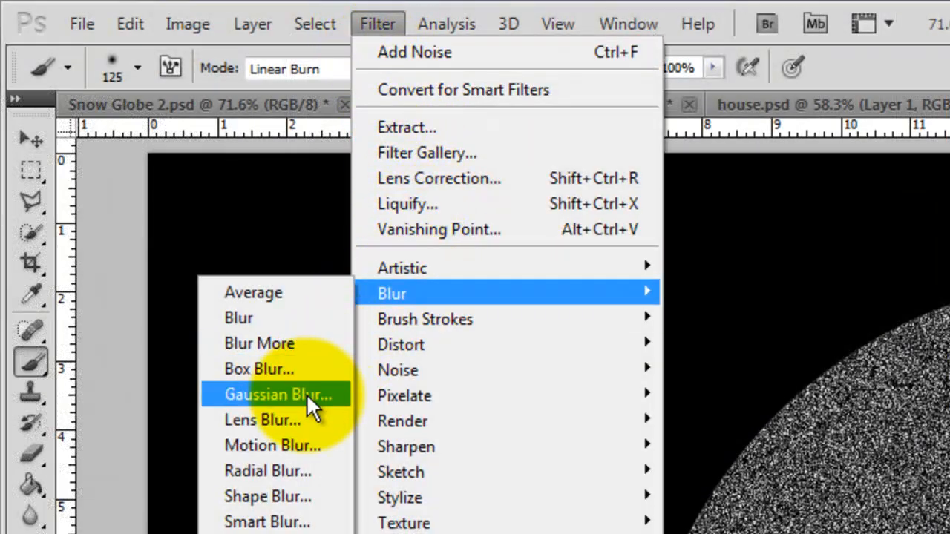
{"action": "left_click", "coordinate": [279, 395]}
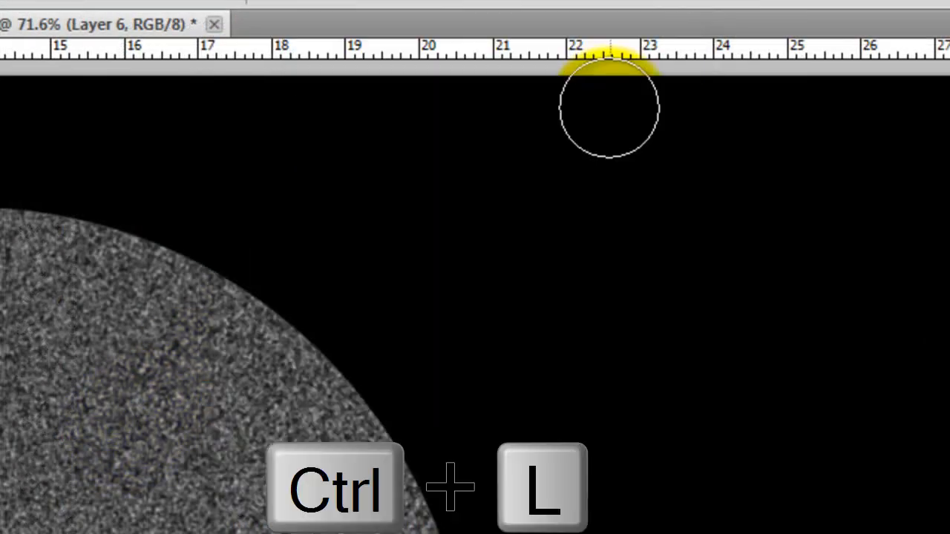
Step: Tighten the noise with Levels 120/1.00/165 into sparse white snow specks
{"action": "key", "text": "ctrl+l"}
{"action": "type", "text": "165"}
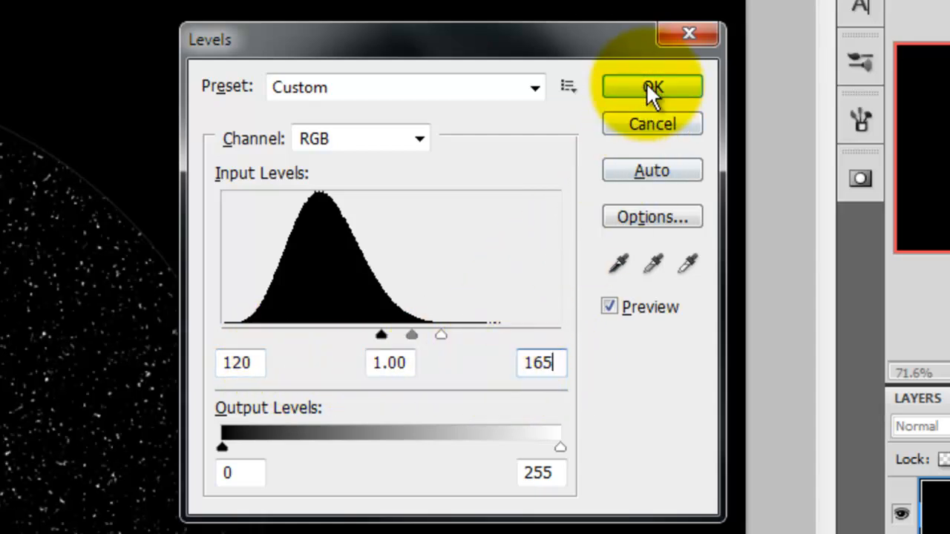
{"action": "left_click", "coordinate": [652, 86]}
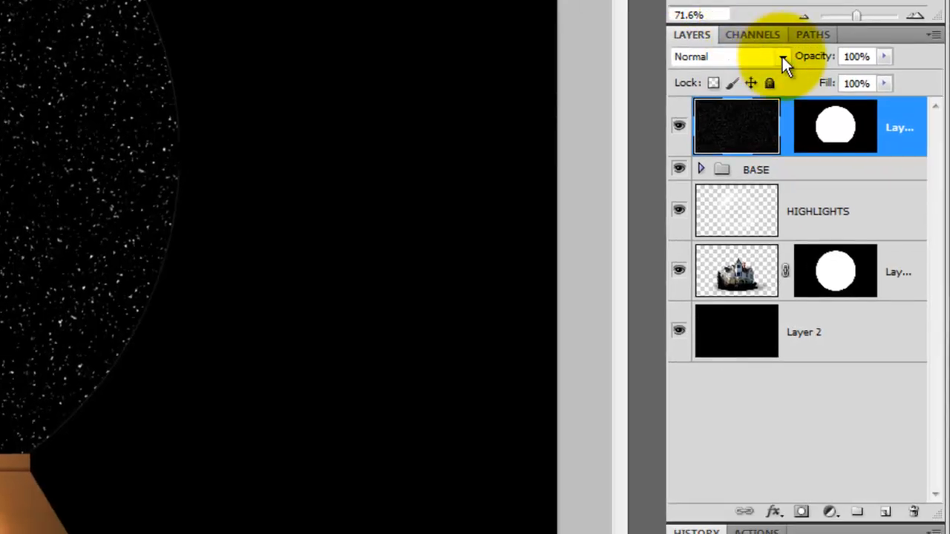
Step: Set the snow layer's blend mode to Screen
{"action": "left_click", "coordinate": [782, 56]}
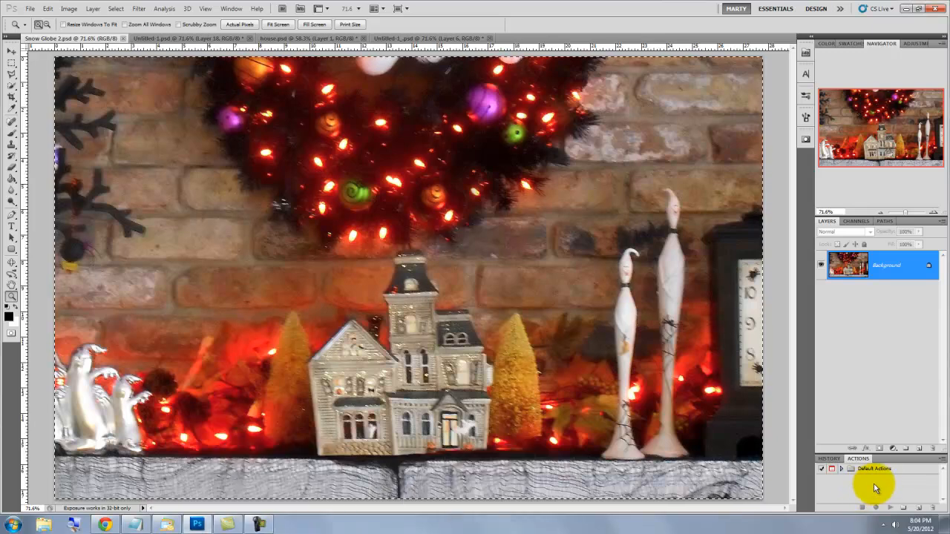
Step: Select the entire mantel photo and copy it for pasting behind the globe
{"action": "key", "text": "ctrl+c"}
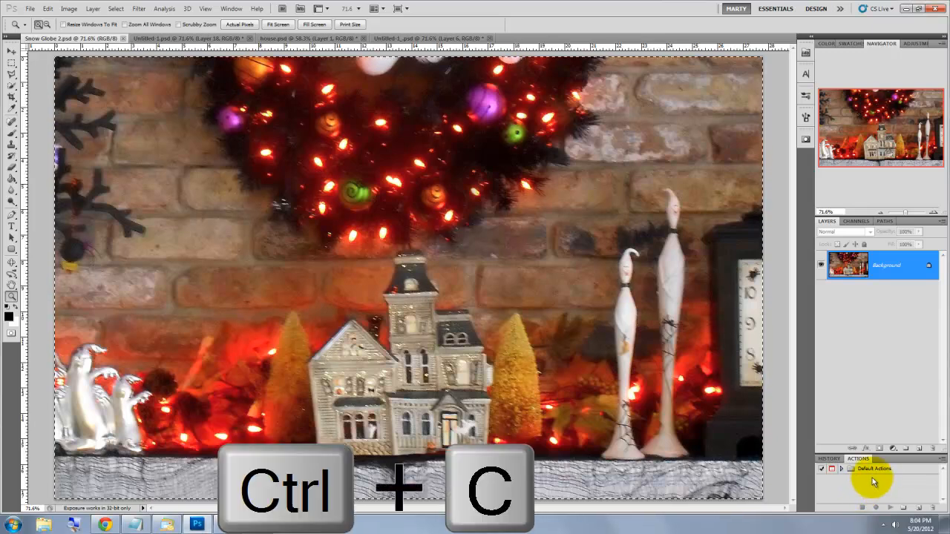
{"action": "key", "text": "ctrl+c"}
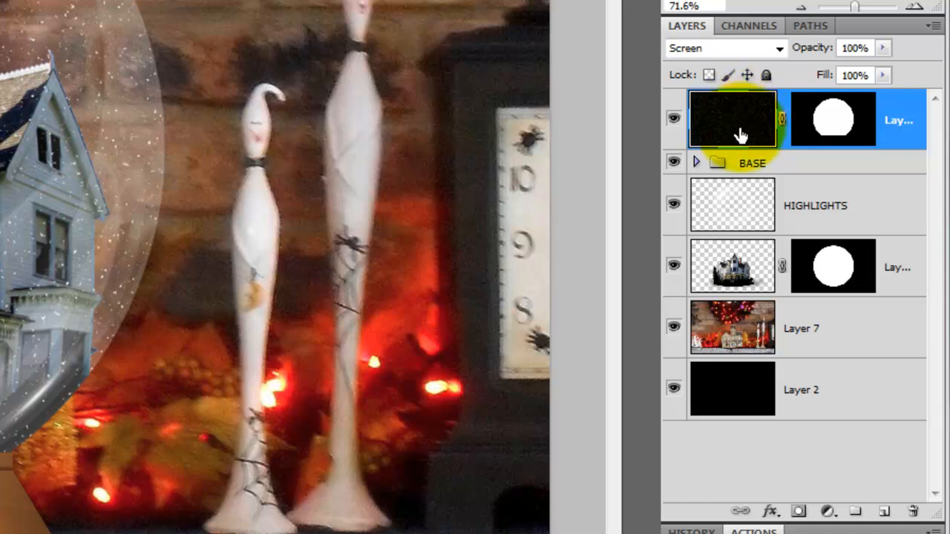
{"action": "left_click", "coordinate": [733, 267]}
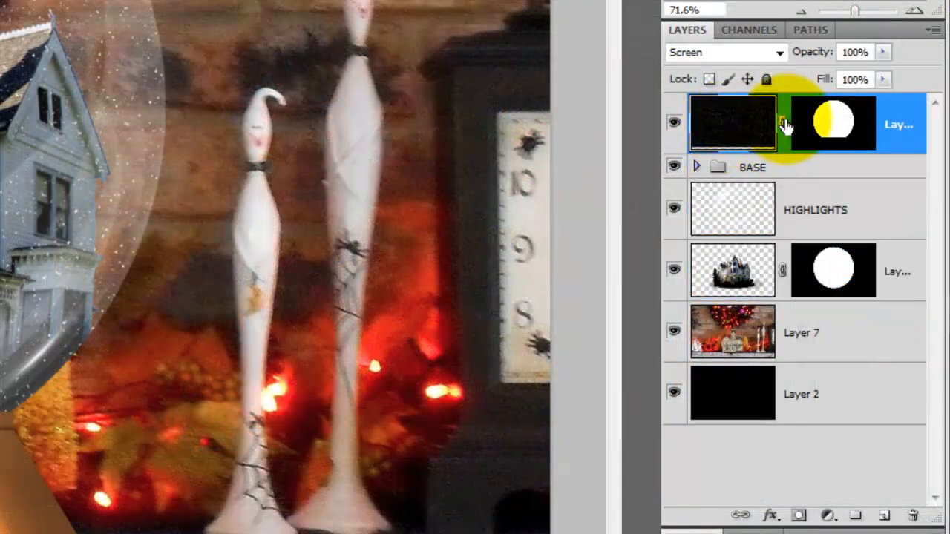
{"action": "left_click", "coordinate": [734, 270]}
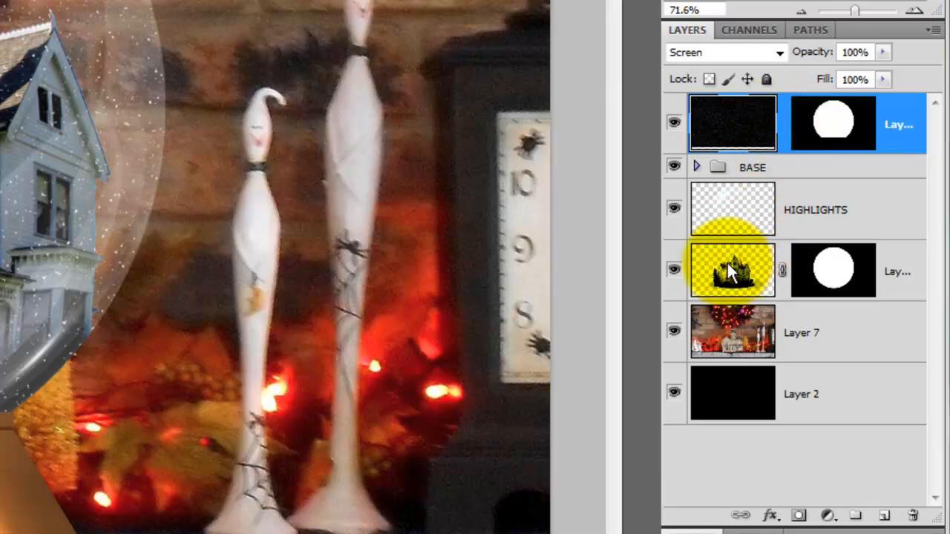